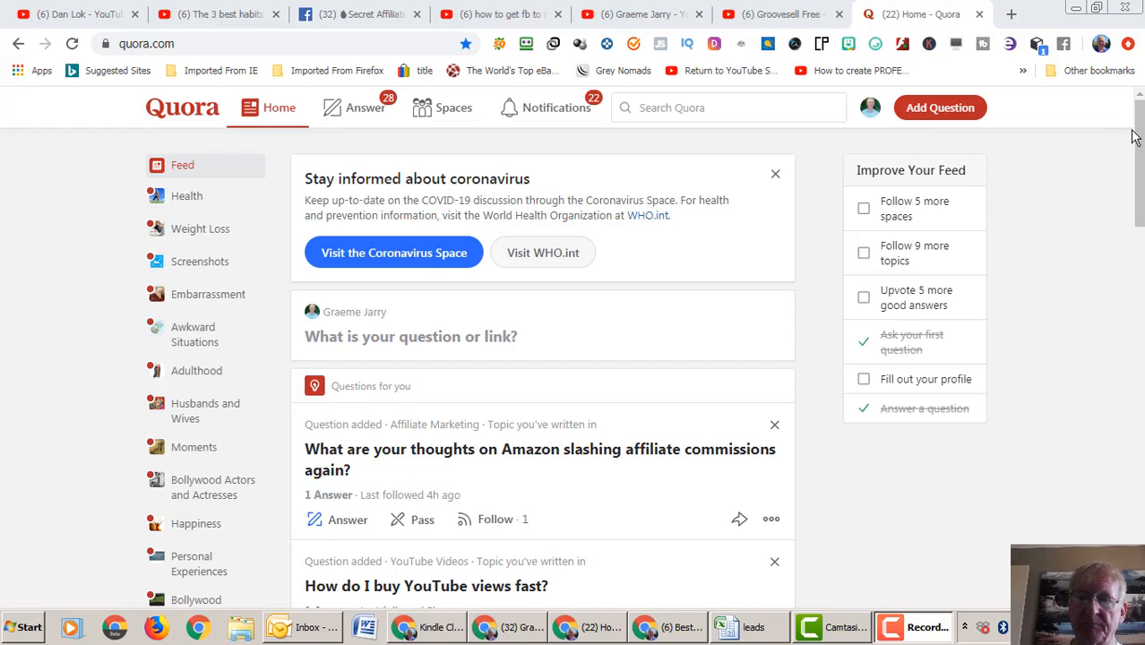
Step: Refresh the feed and open 'How does Amazon justify clashing affiliate commissions again?'
left_click(727, 107)
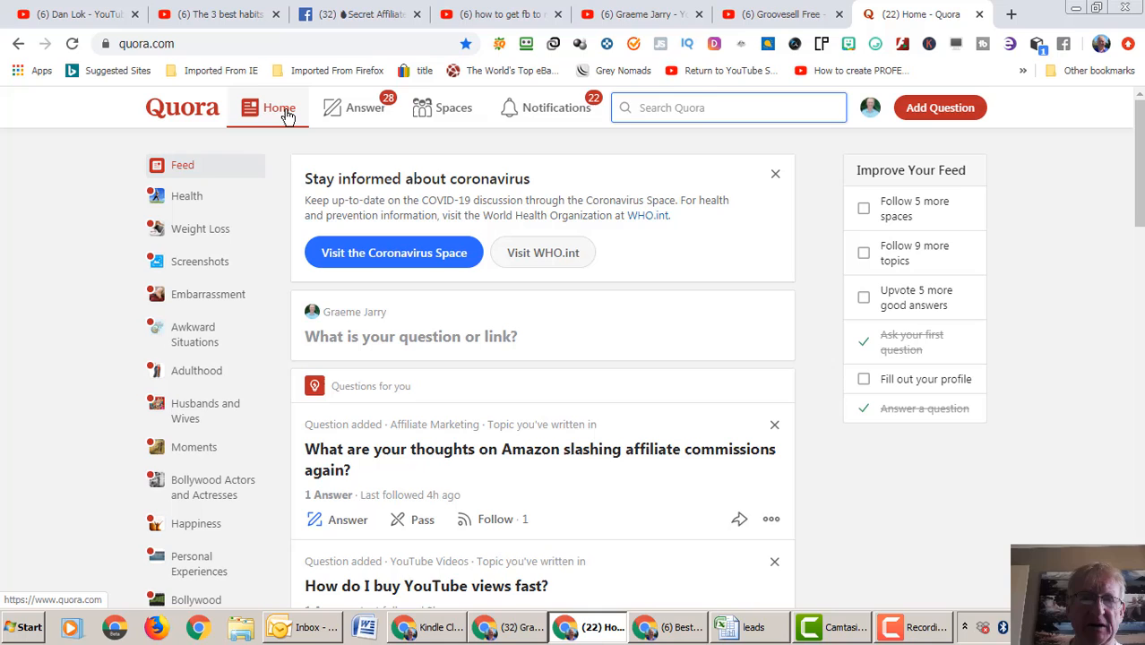
left_click(279, 107)
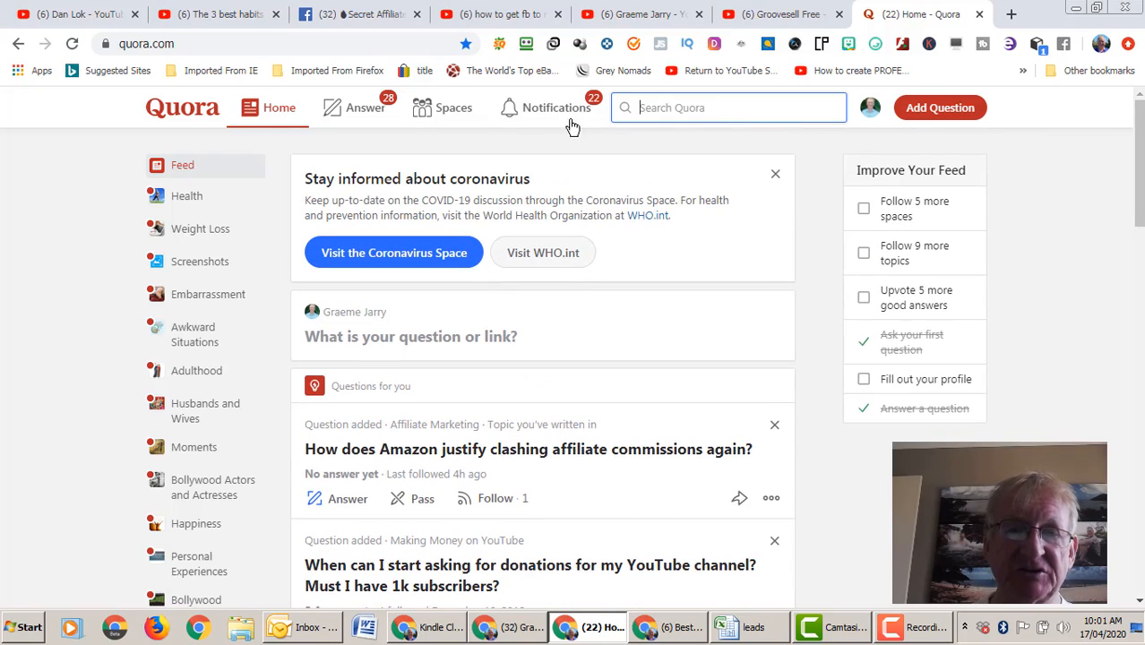
mouse_move(365, 108)
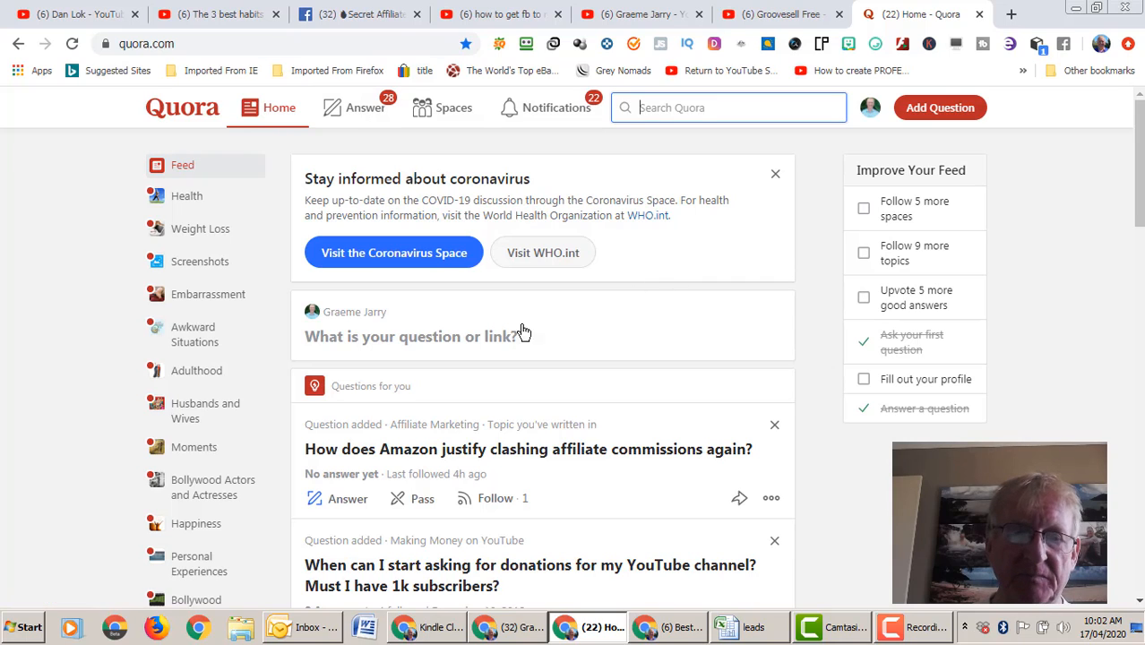
left_click(528, 448)
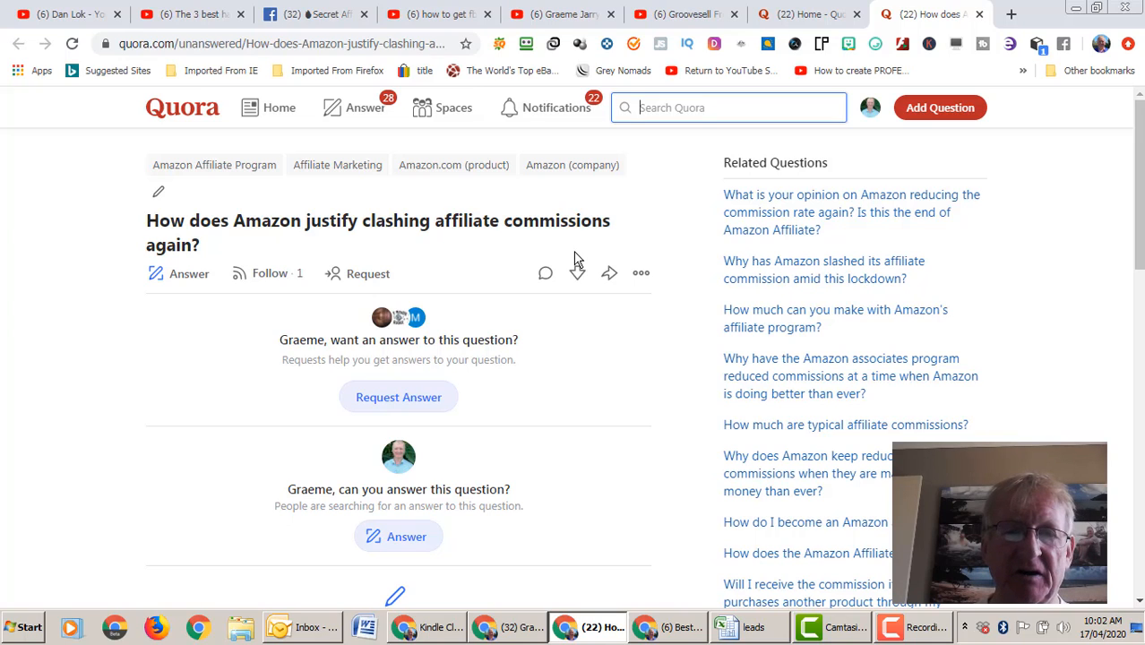
mouse_move(576, 253)
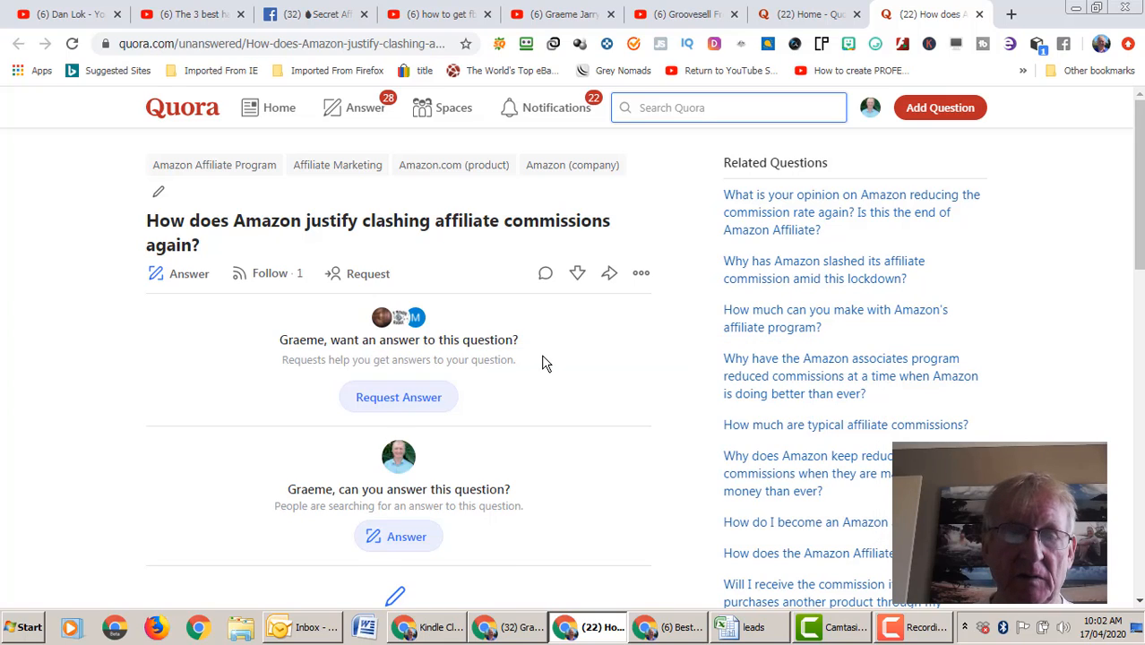
mouse_move(598, 381)
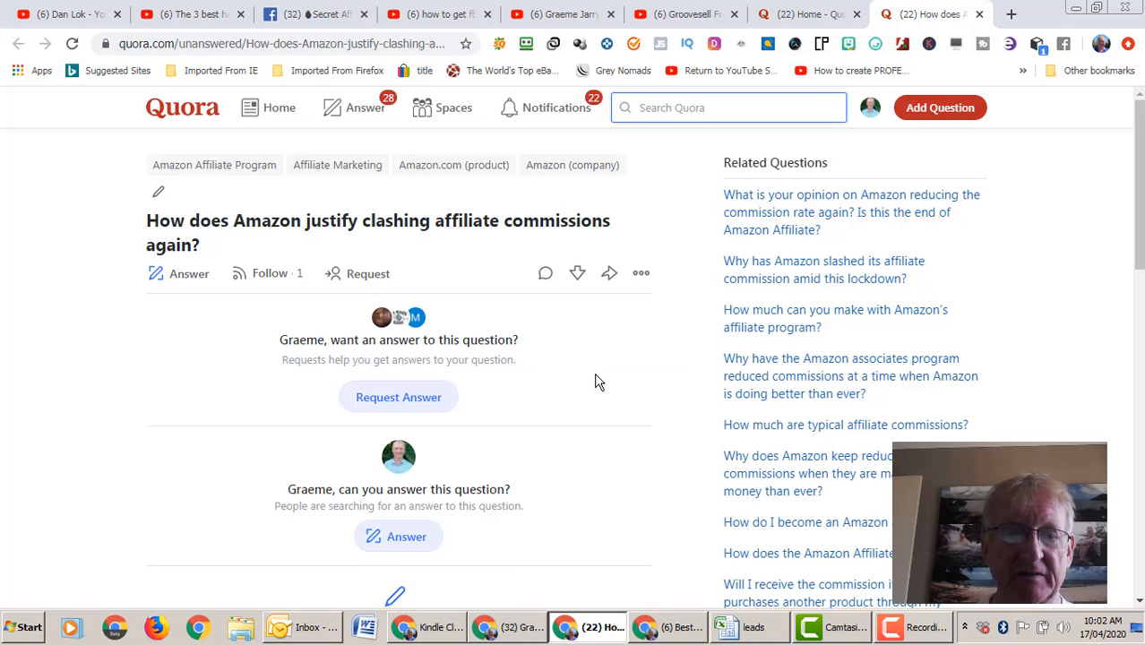
mouse_move(601, 386)
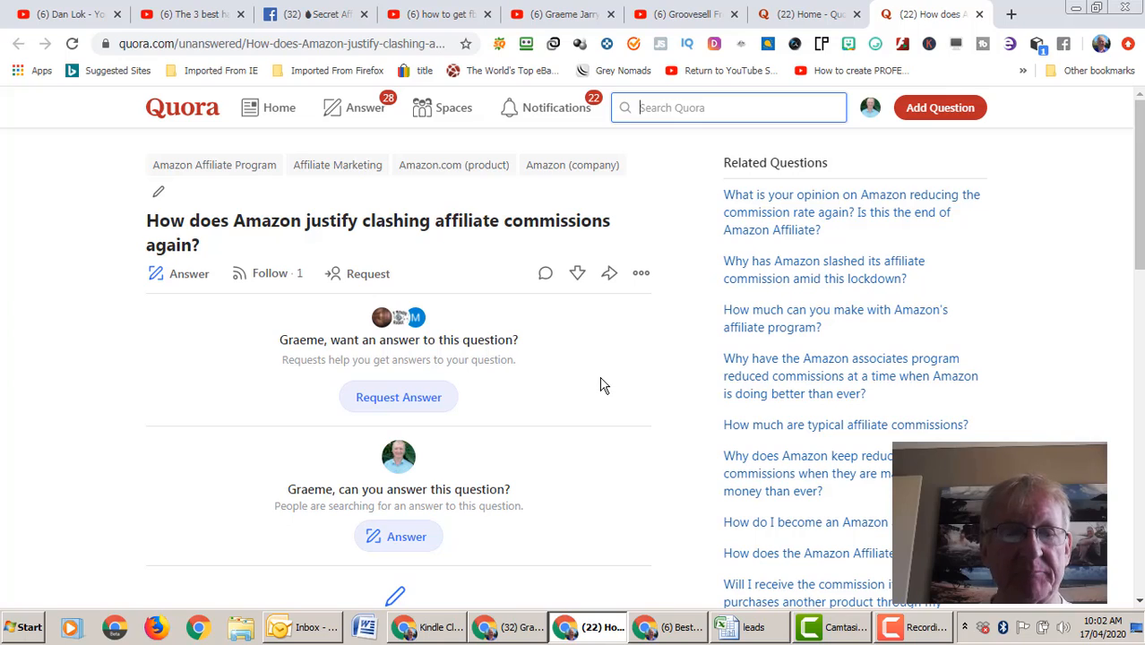
mouse_move(609, 386)
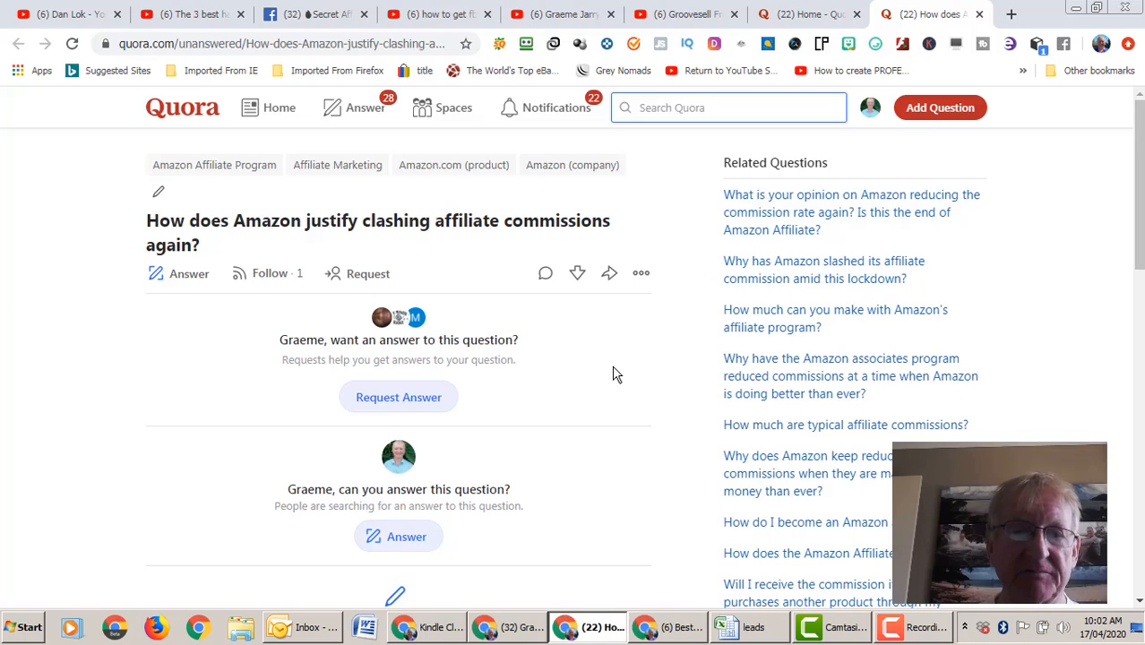
mouse_move(623, 362)
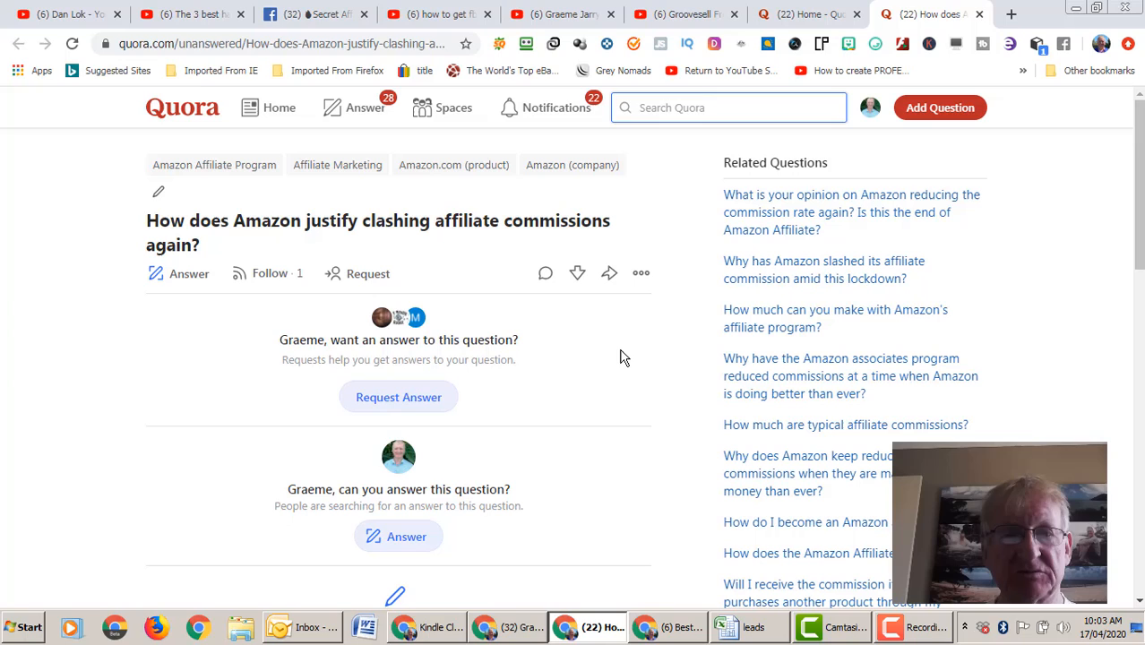
mouse_move(566, 393)
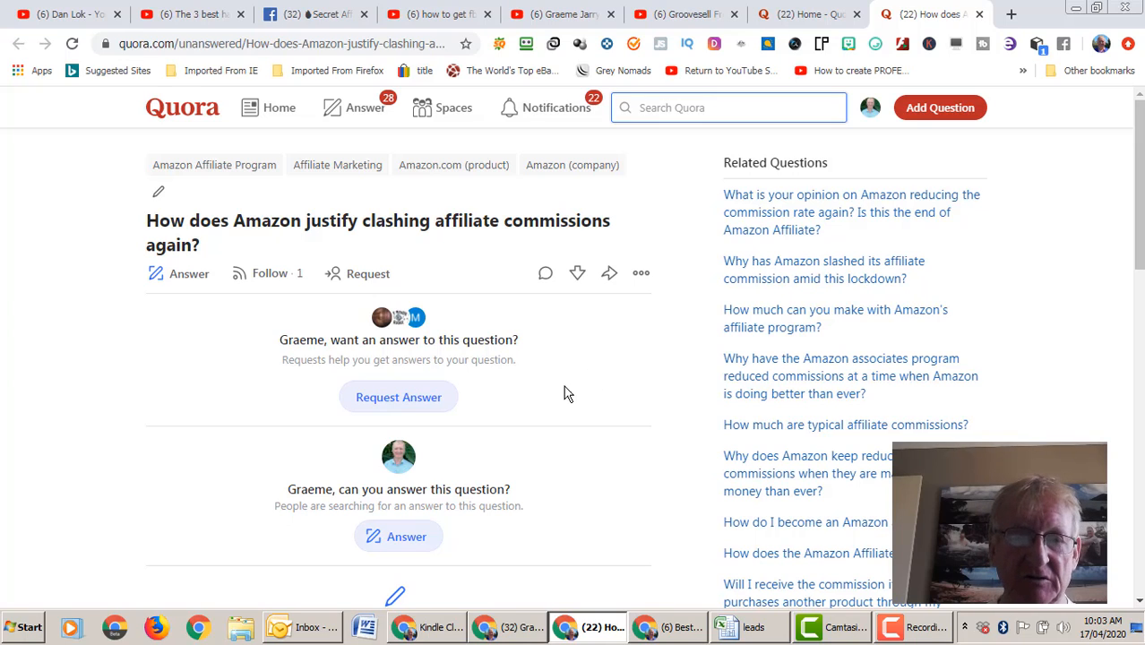
mouse_move(573, 394)
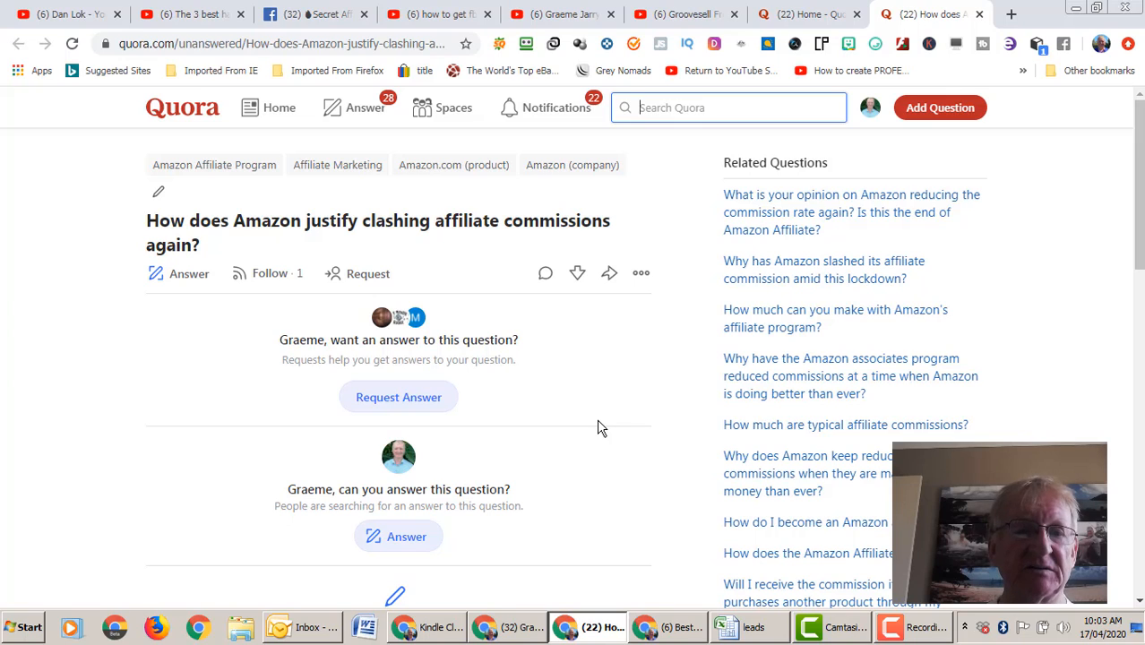
mouse_move(613, 428)
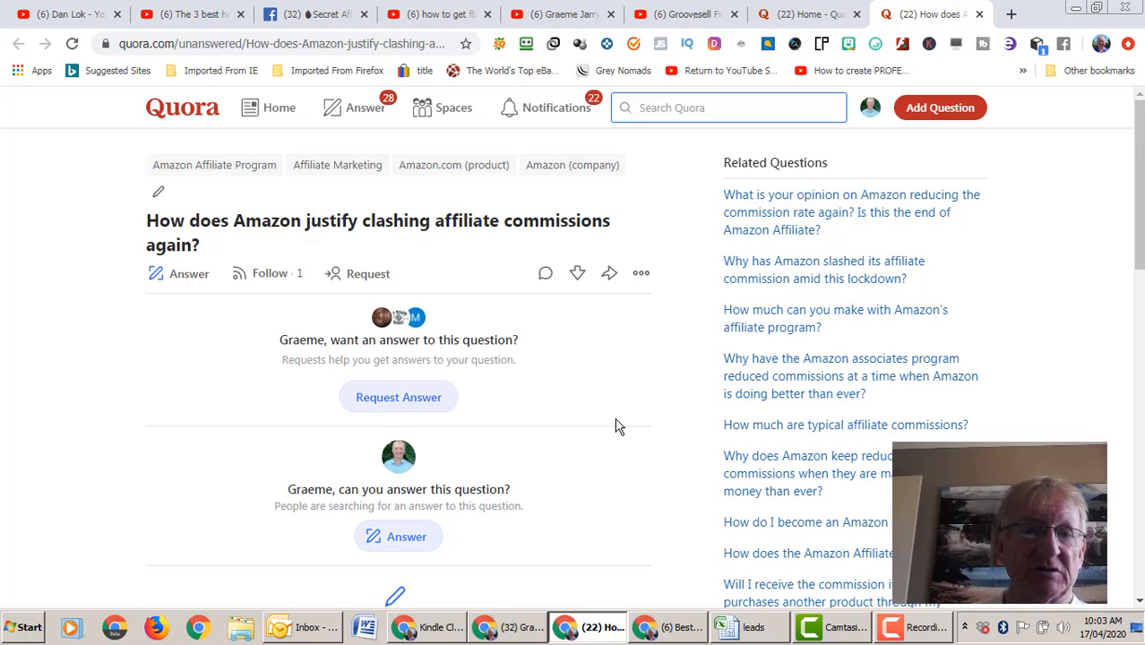
mouse_move(627, 399)
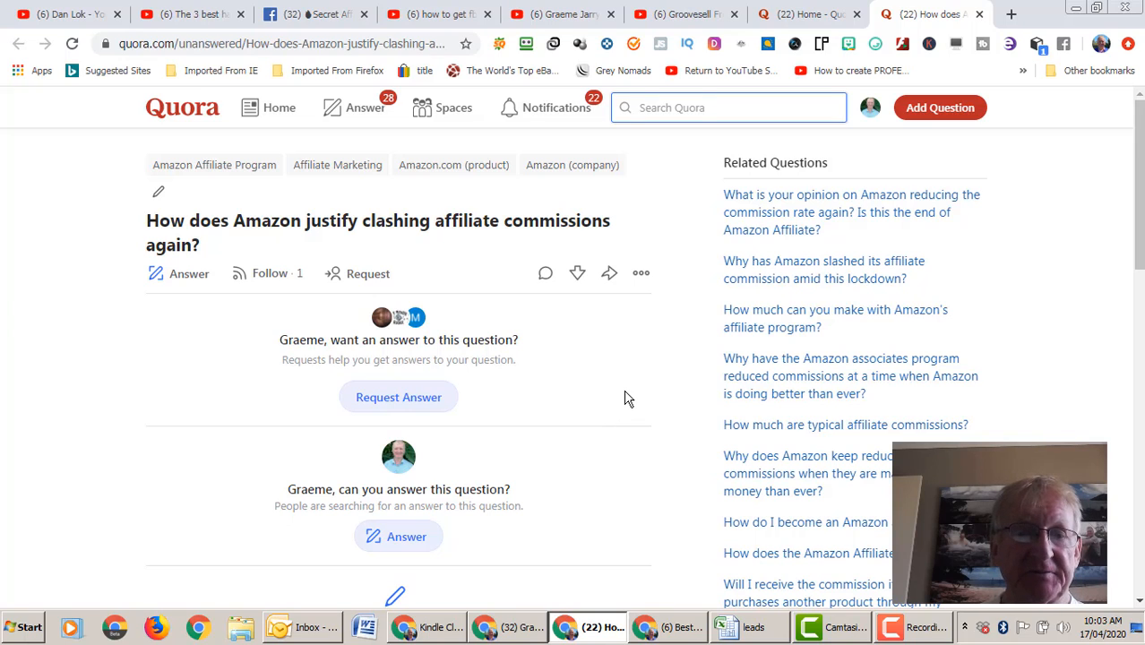
mouse_move(266, 327)
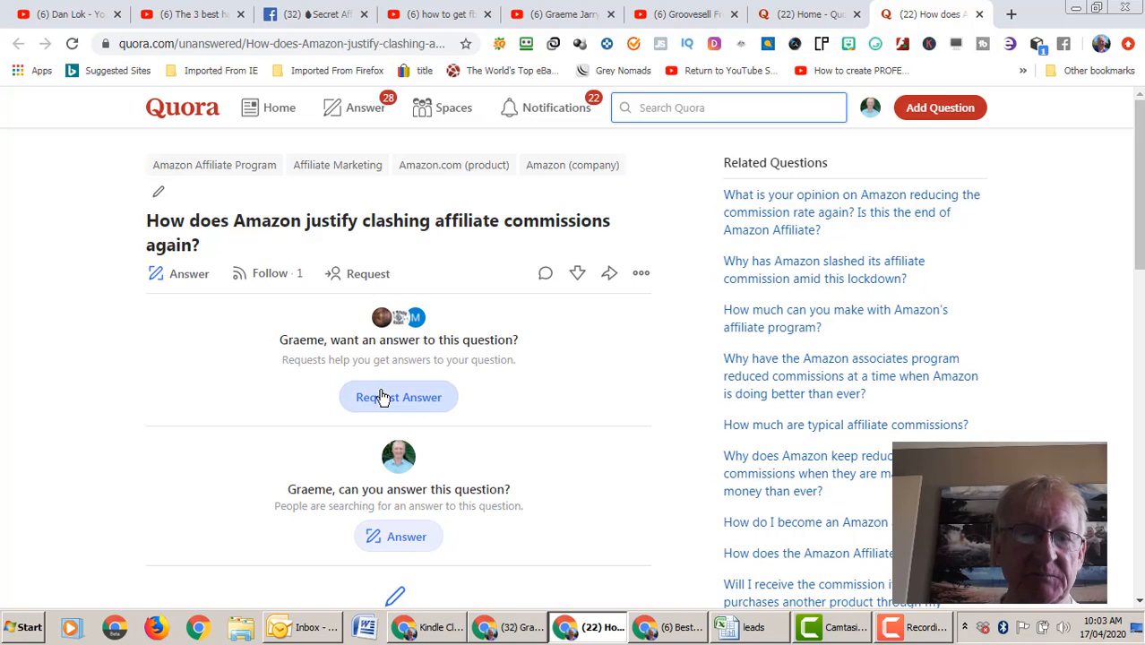
left_click(397, 396)
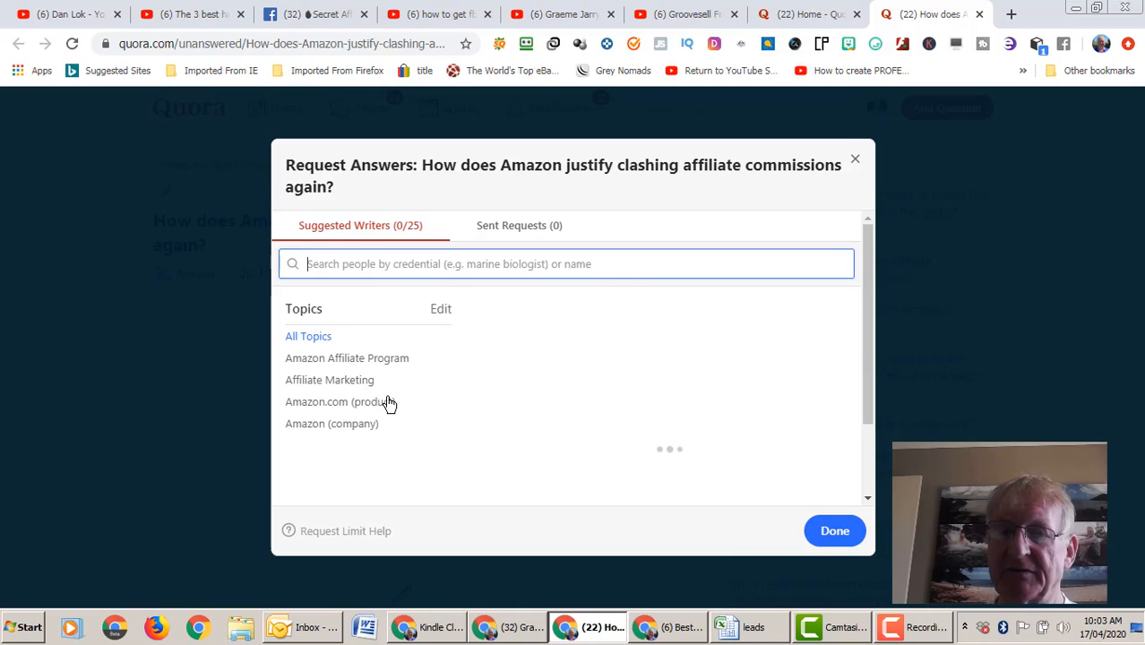
left_click(308, 335)
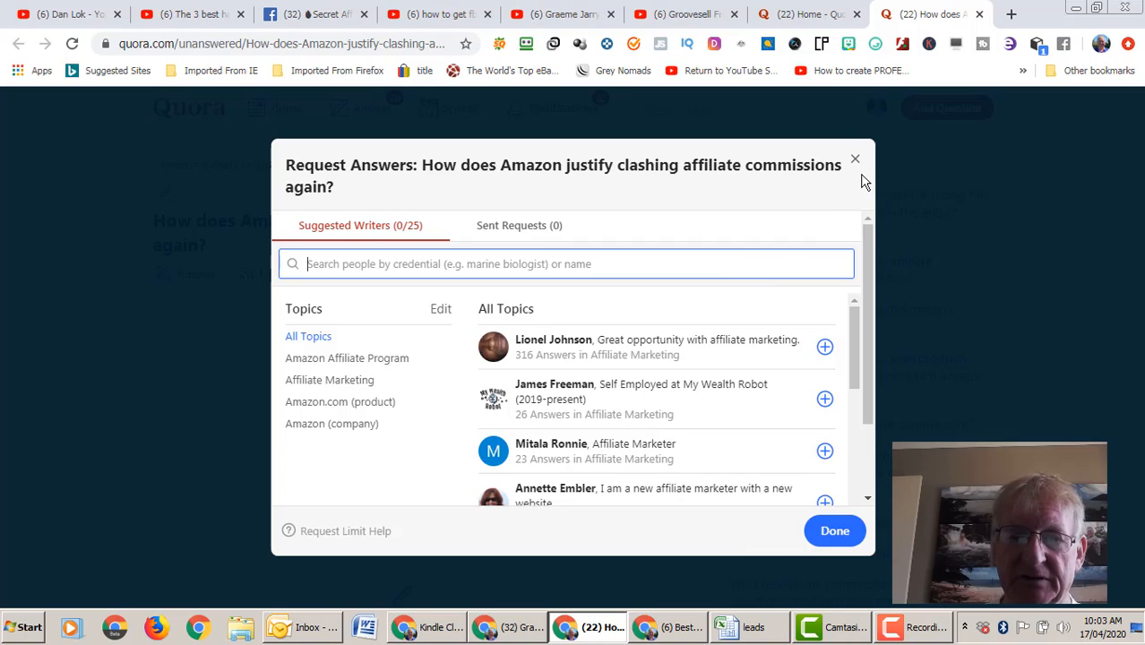
left_click(855, 159)
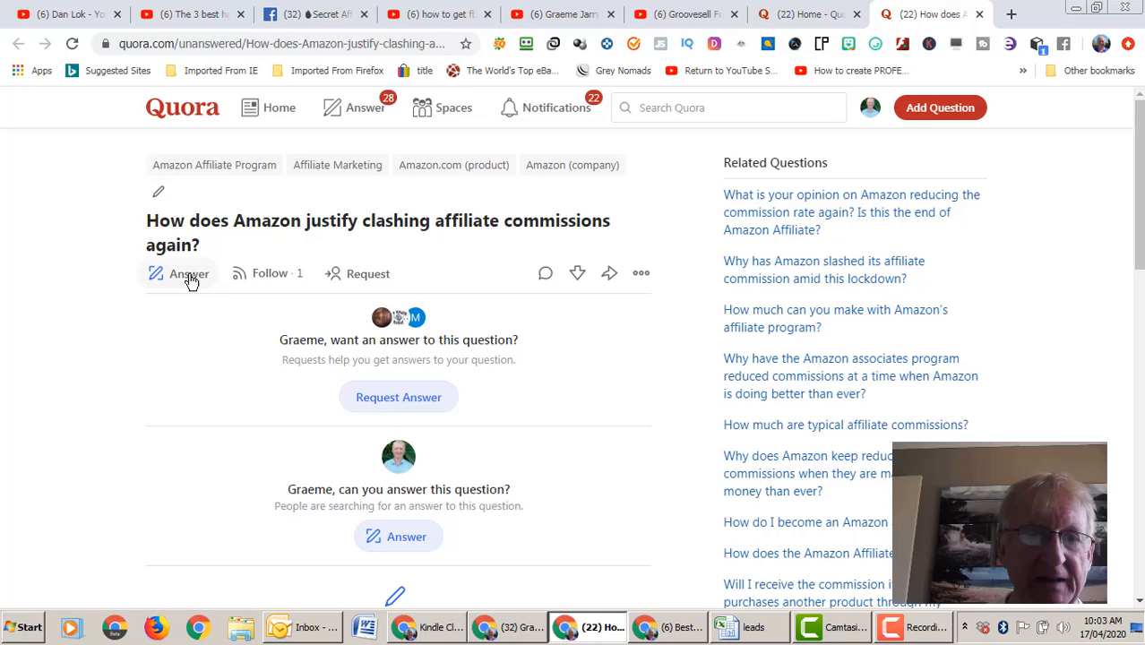
Step: Start an answer and type paragraphs about Amazon's deep affiliate commission cuts
left_click(179, 273)
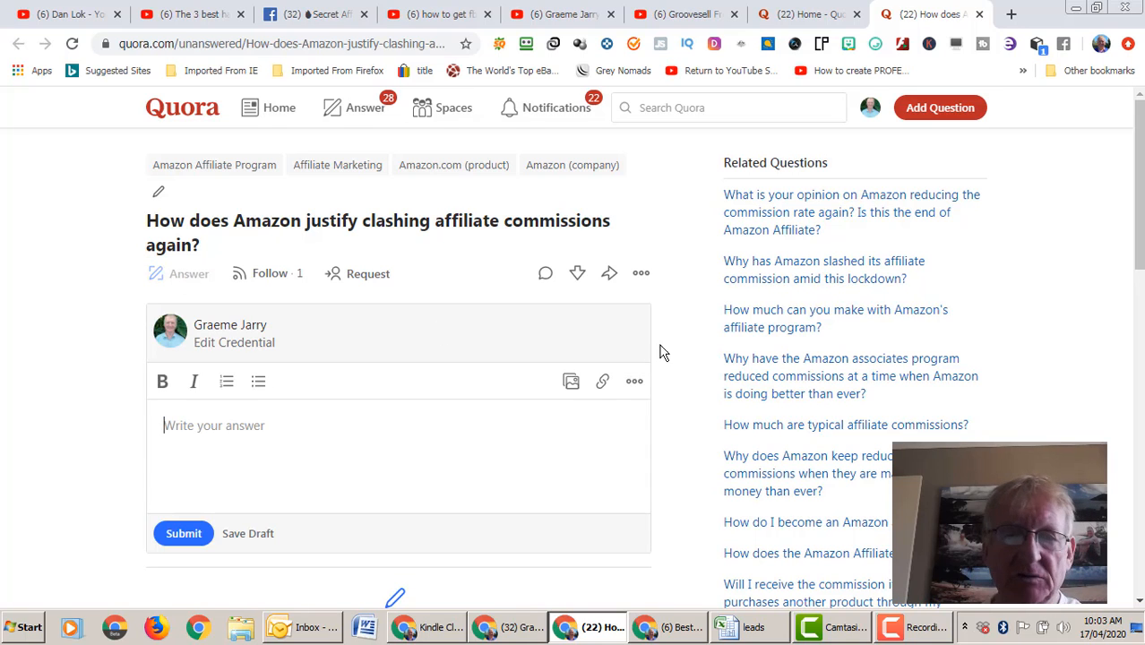
scroll("down", 3)
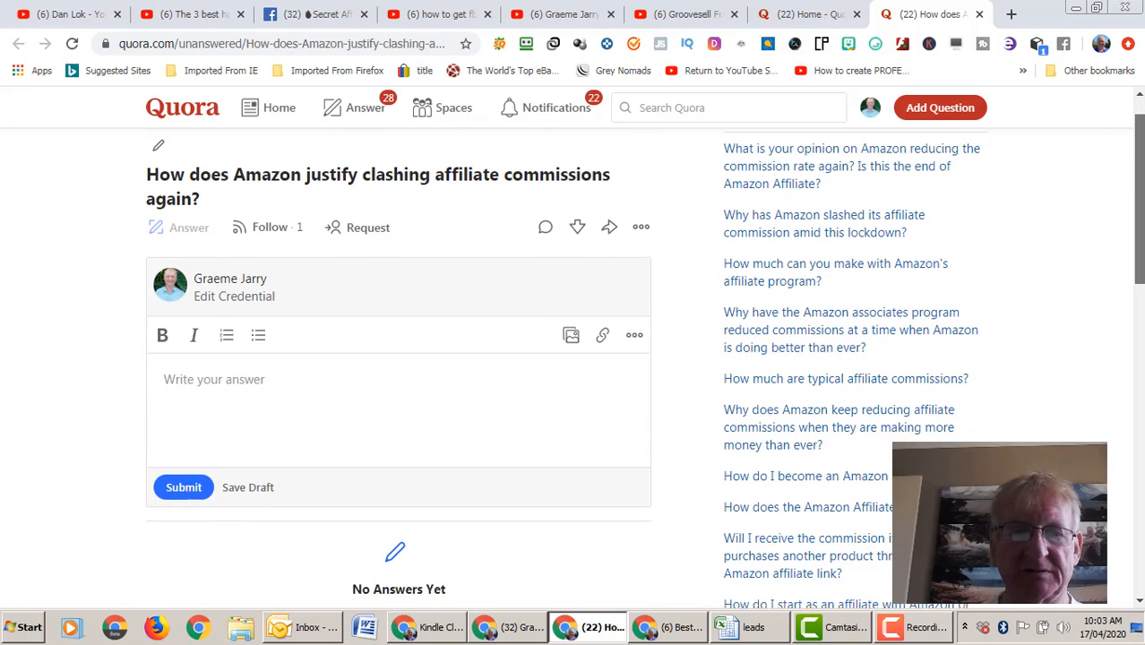
scroll("down", 3)
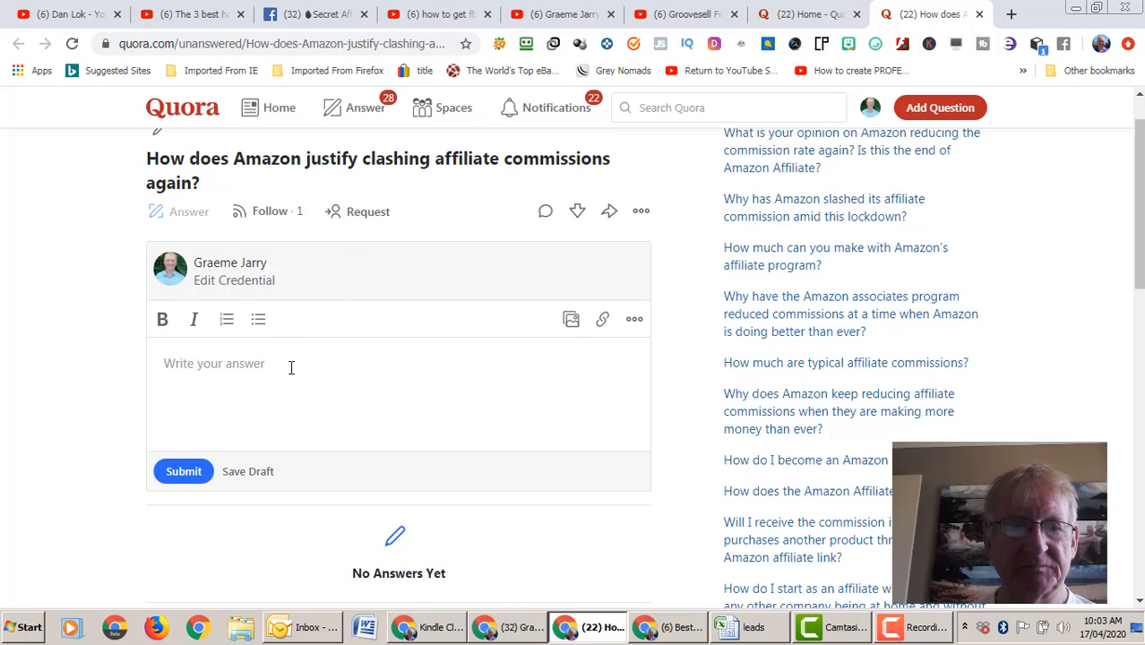
type("I do")
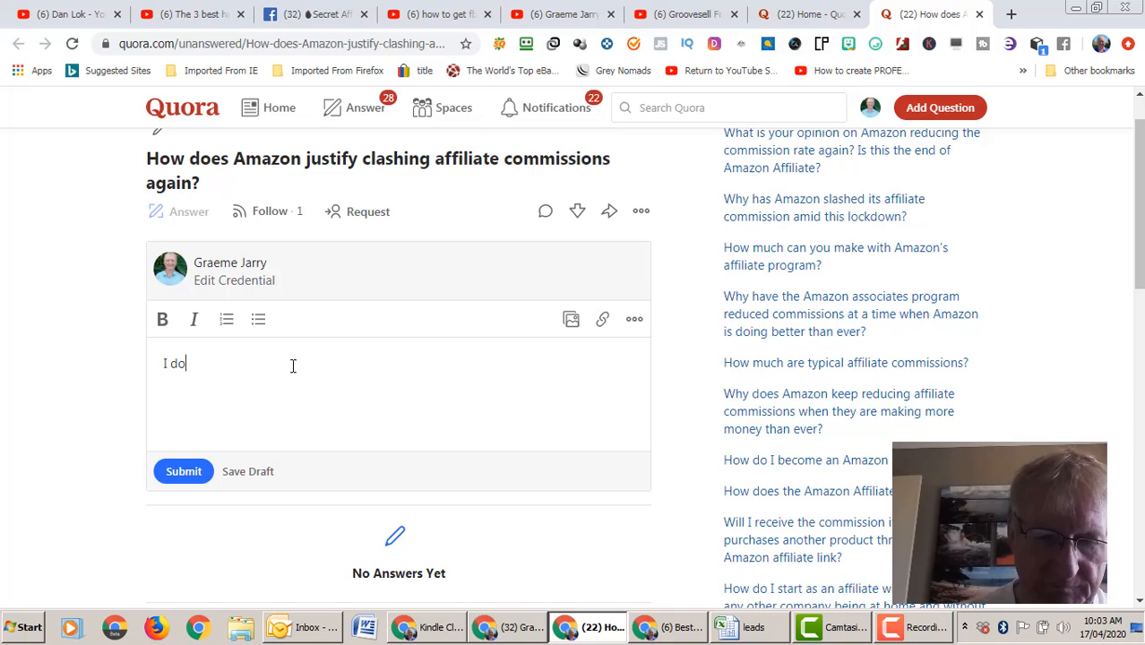
type("nt")
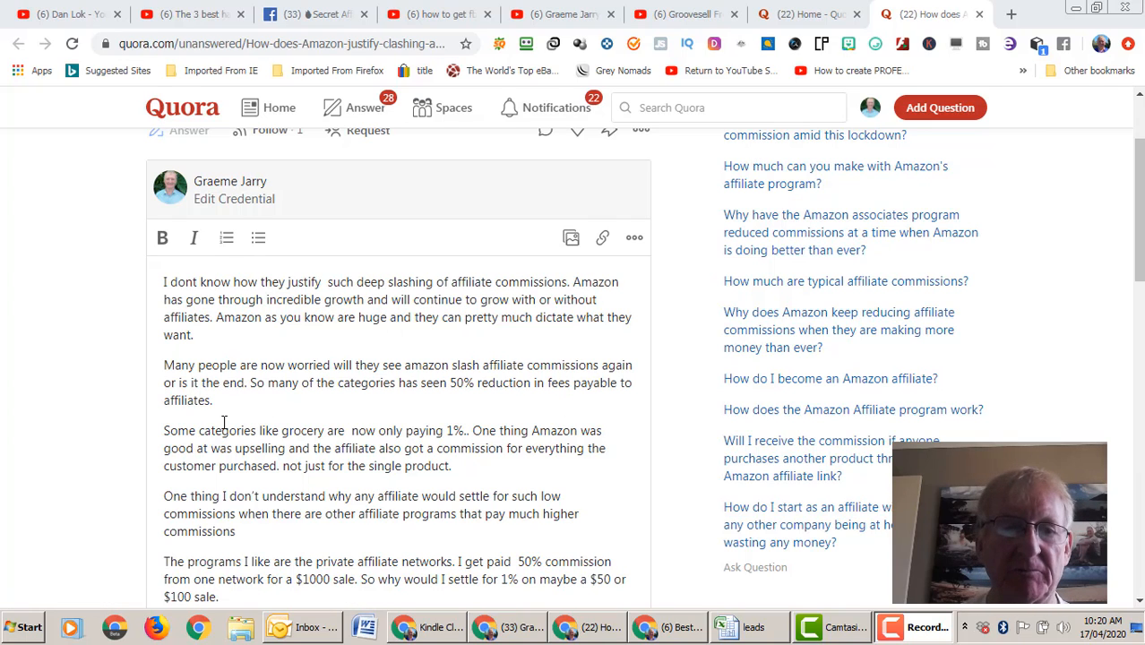
mouse_move(951, 281)
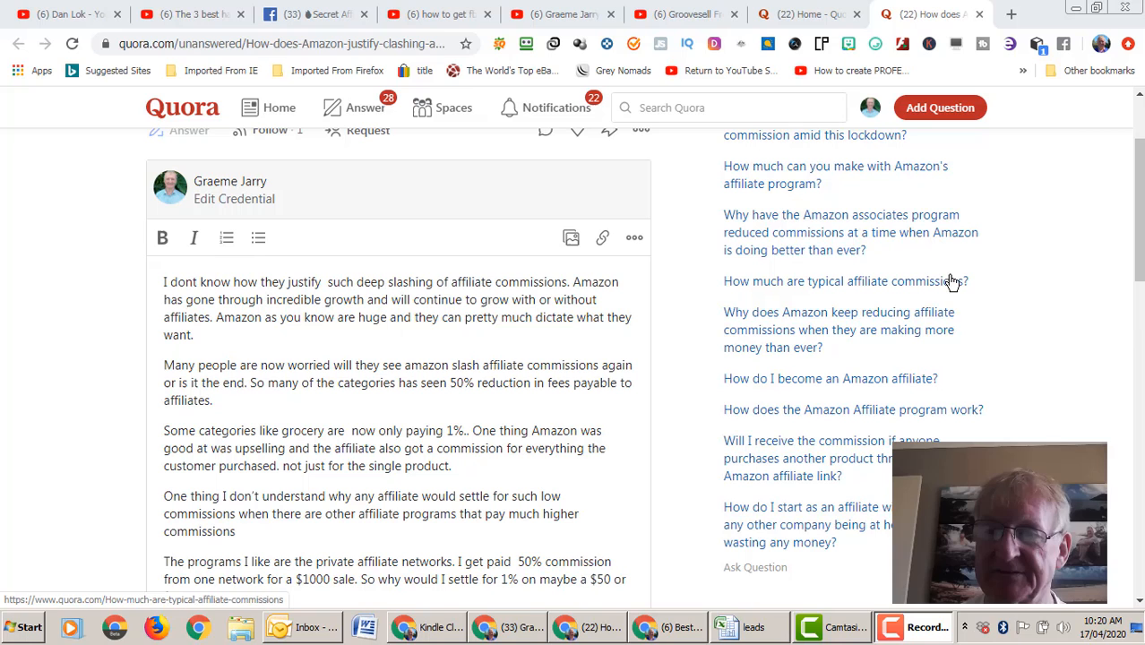
mouse_move(902, 268)
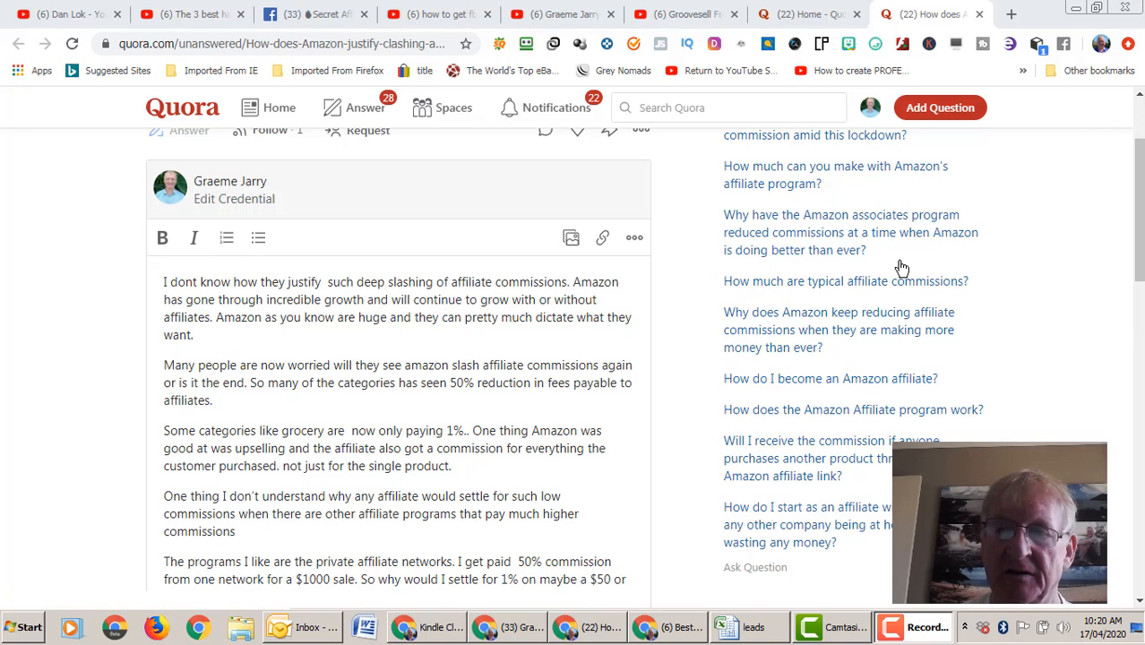
Step: Scroll the draft to the private-network 50% paragraphs and closing 'click here' line
scroll("down", 3)
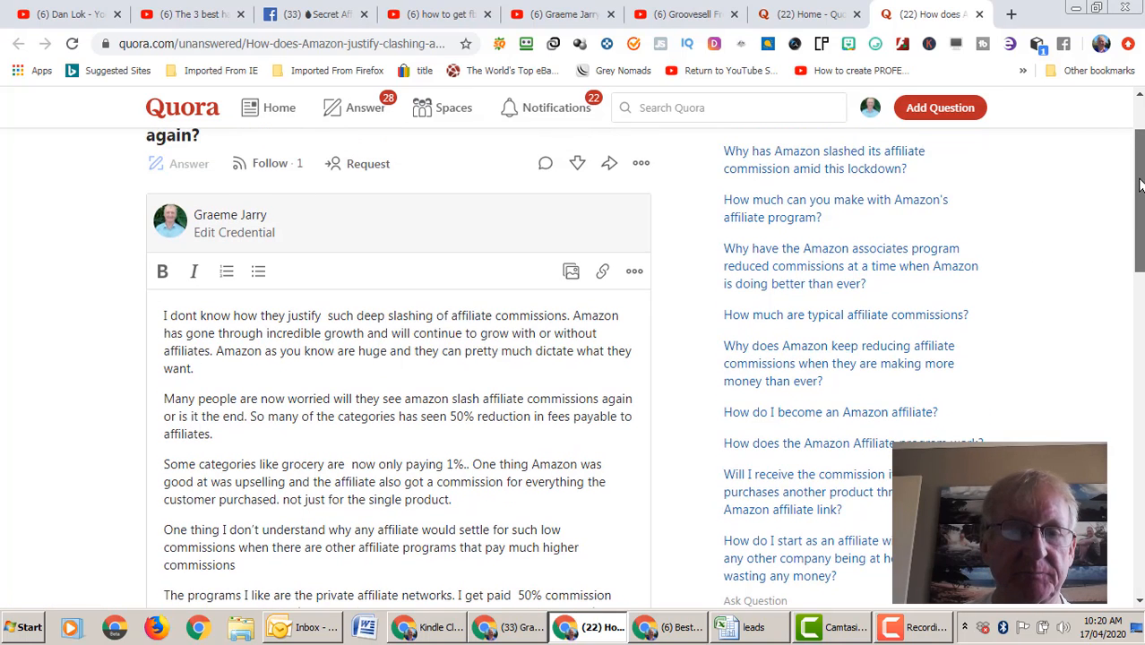
scroll("down", 3)
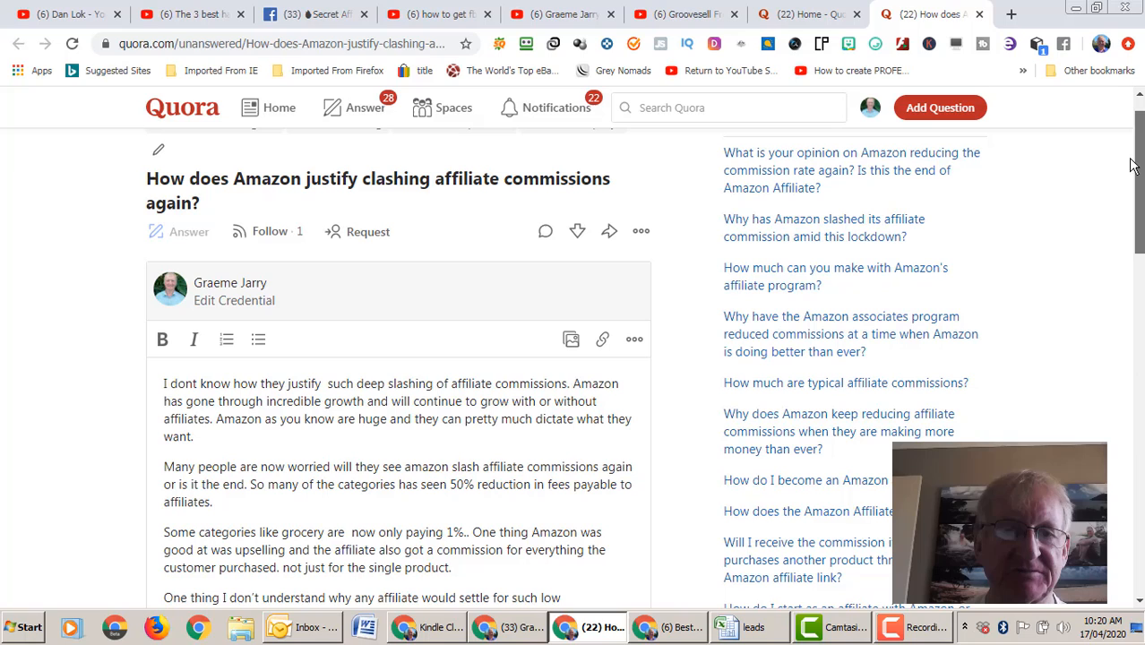
scroll("down", 3)
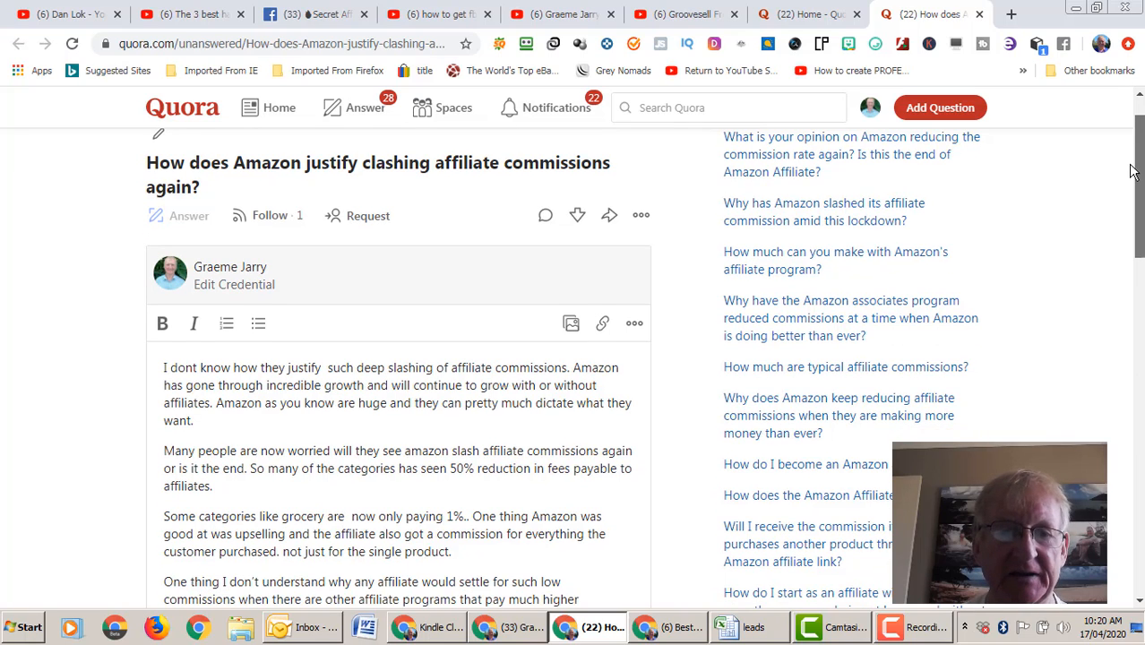
scroll("down", 3)
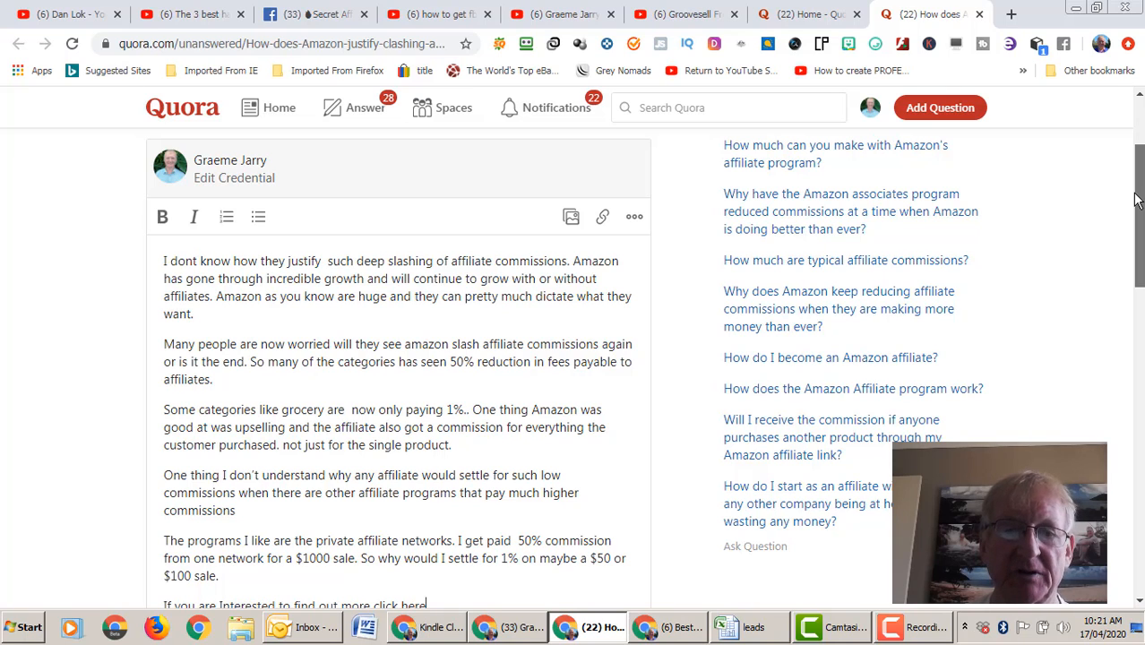
scroll("down", 3)
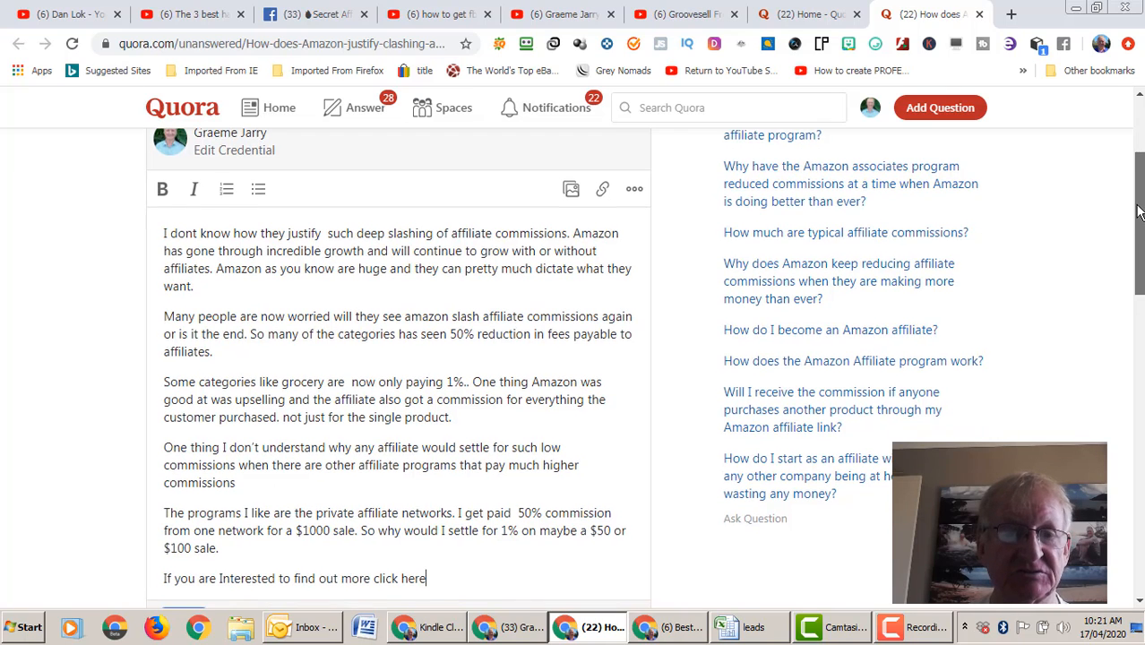
scroll("down", 3)
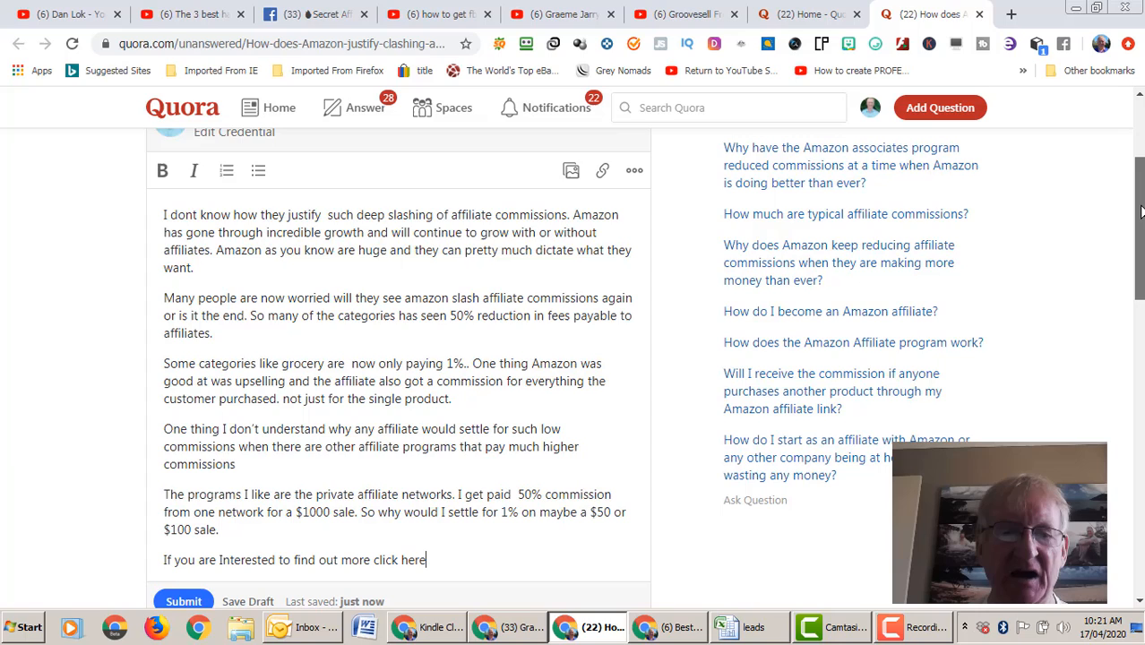
scroll("down", 3)
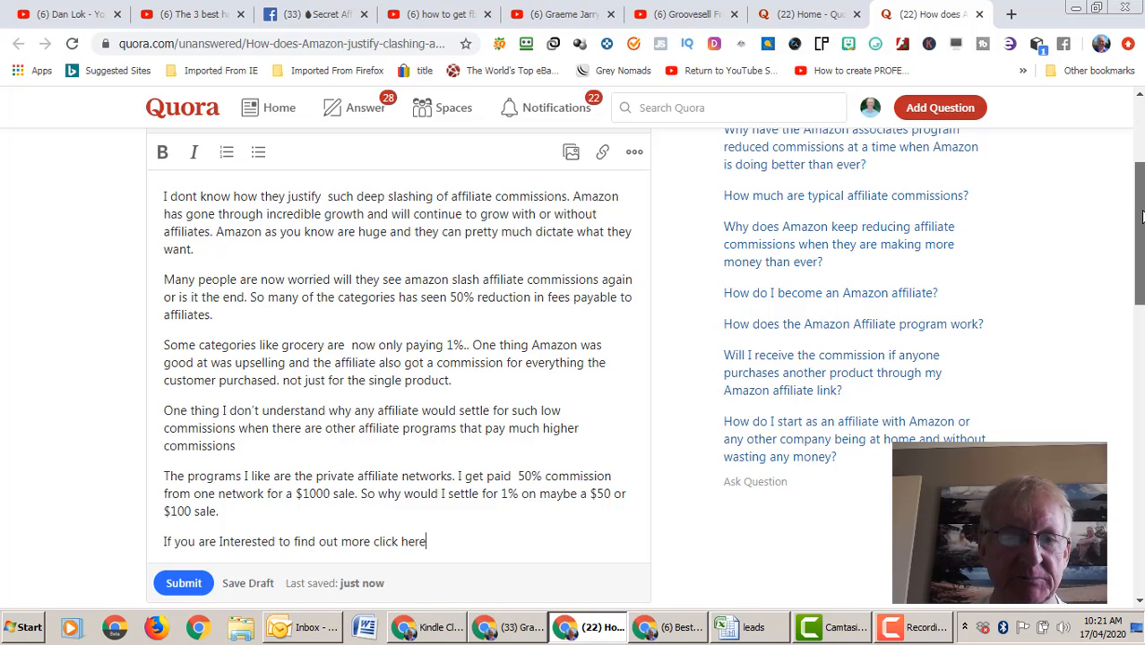
scroll("down", 3)
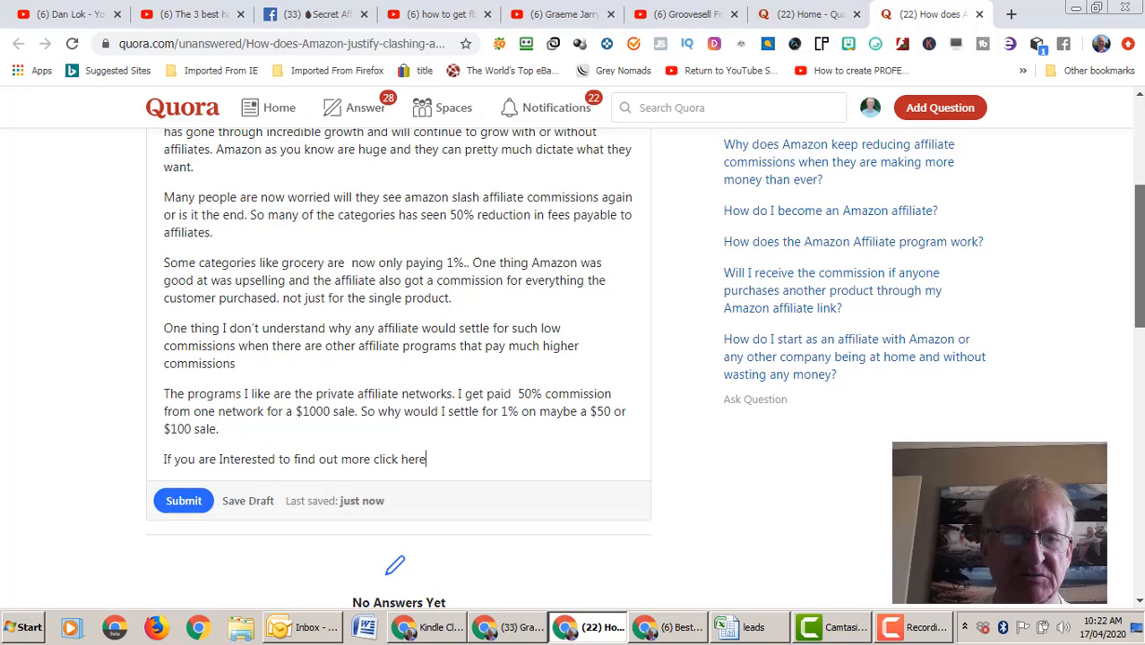
scroll("down", 3)
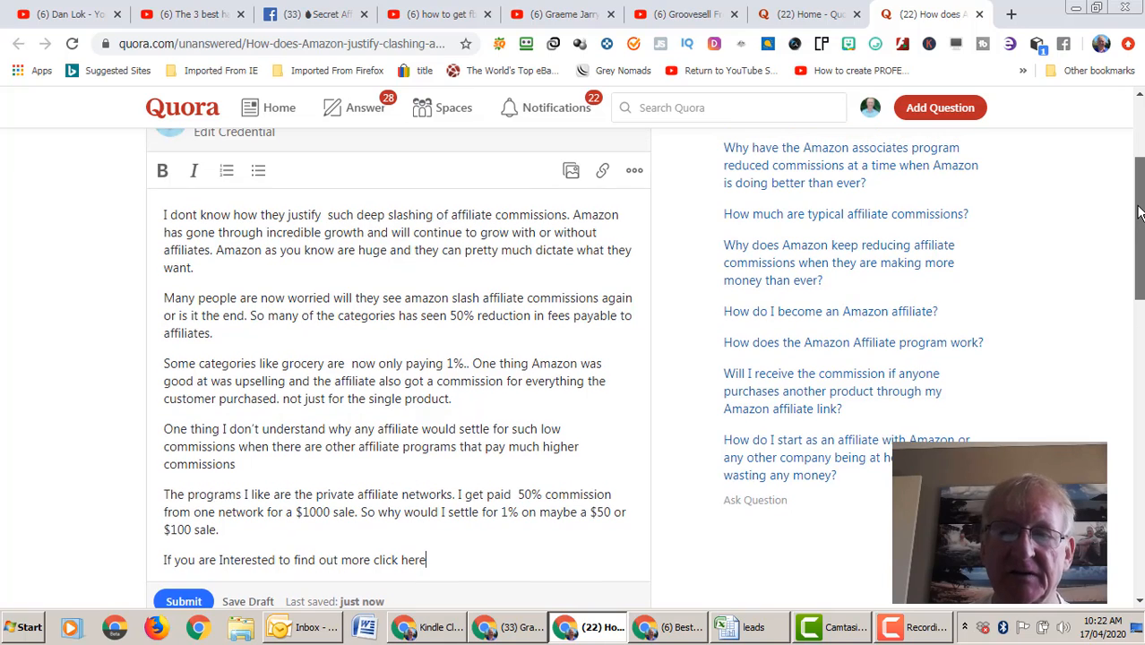
scroll("down", 3)
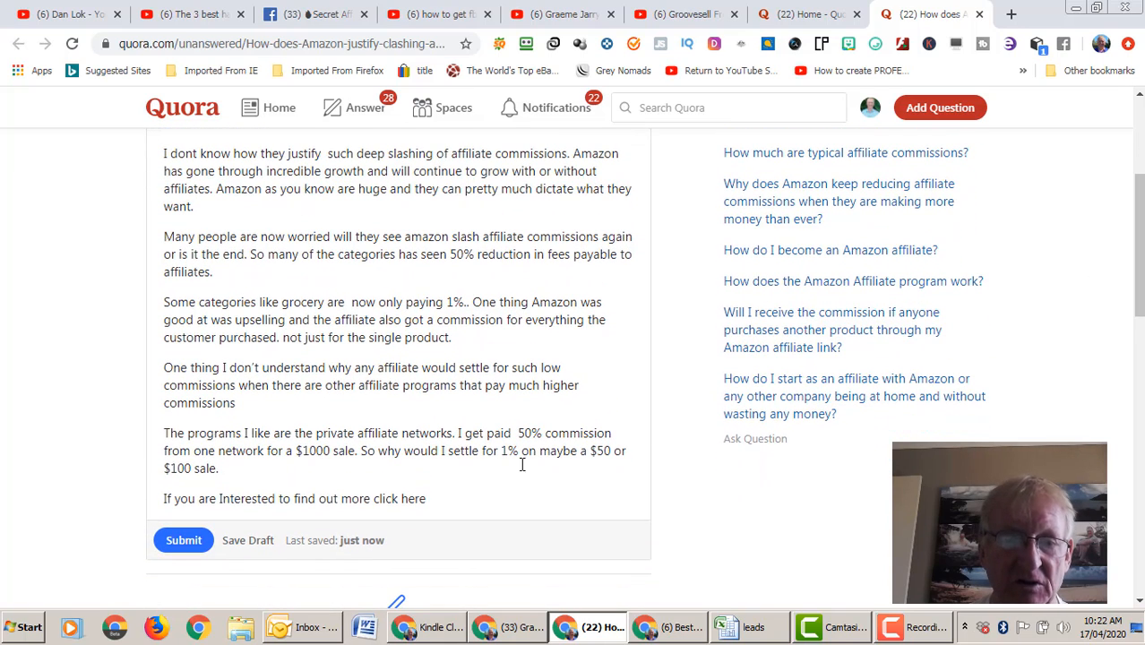
left_click_drag(229, 498, 426, 498)
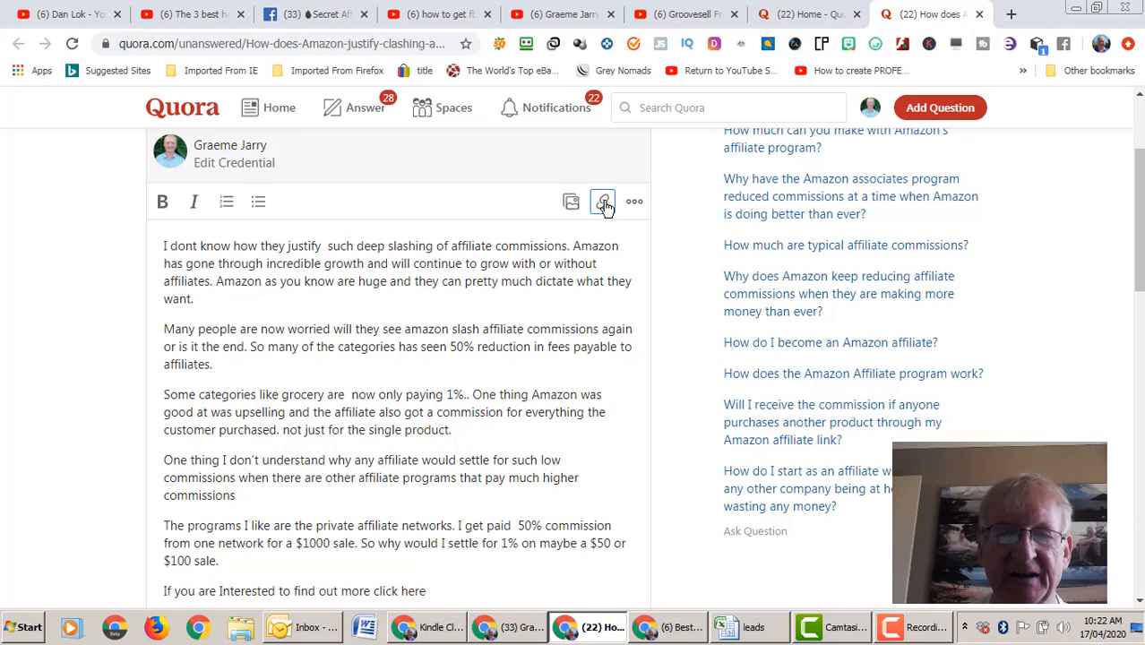
left_click(602, 201)
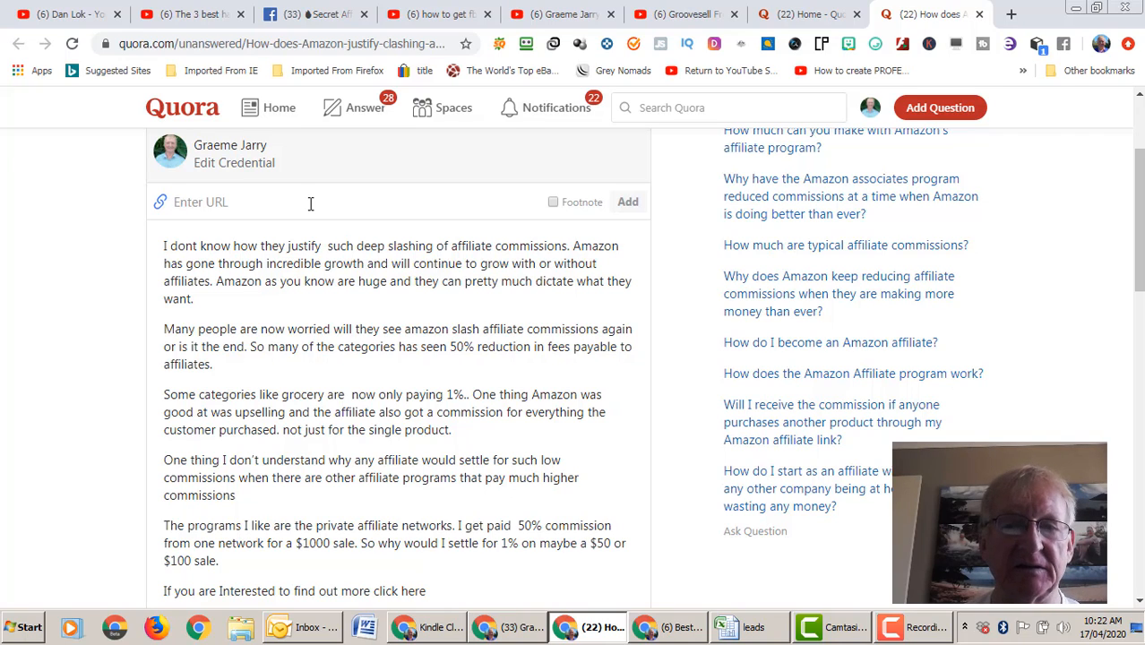
type("http")
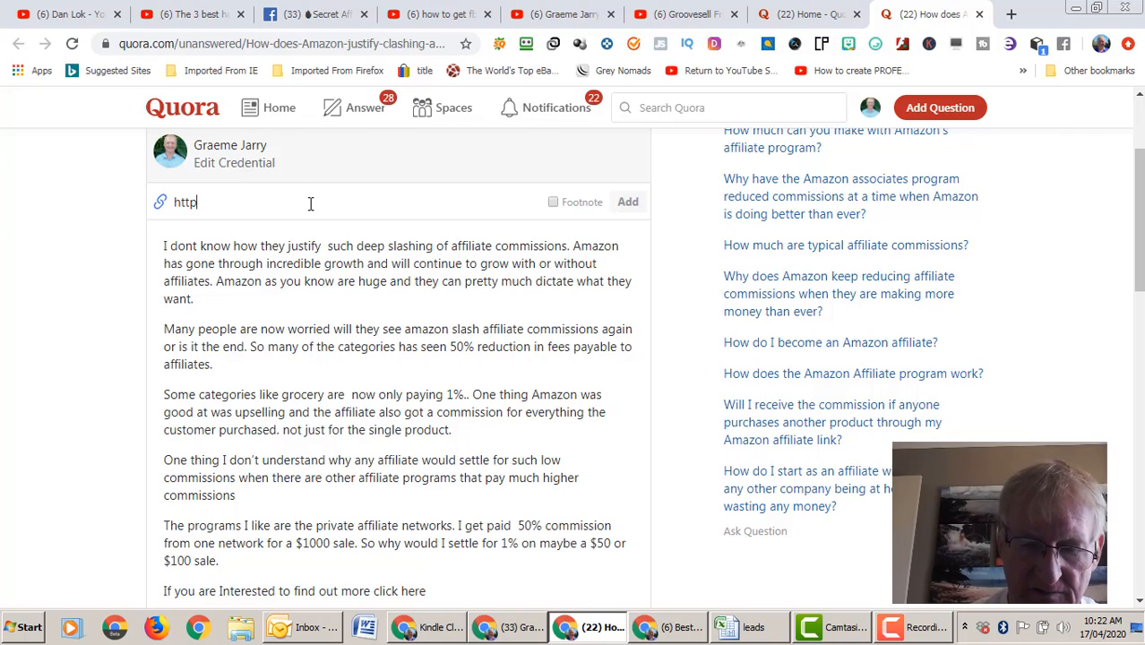
type("://")
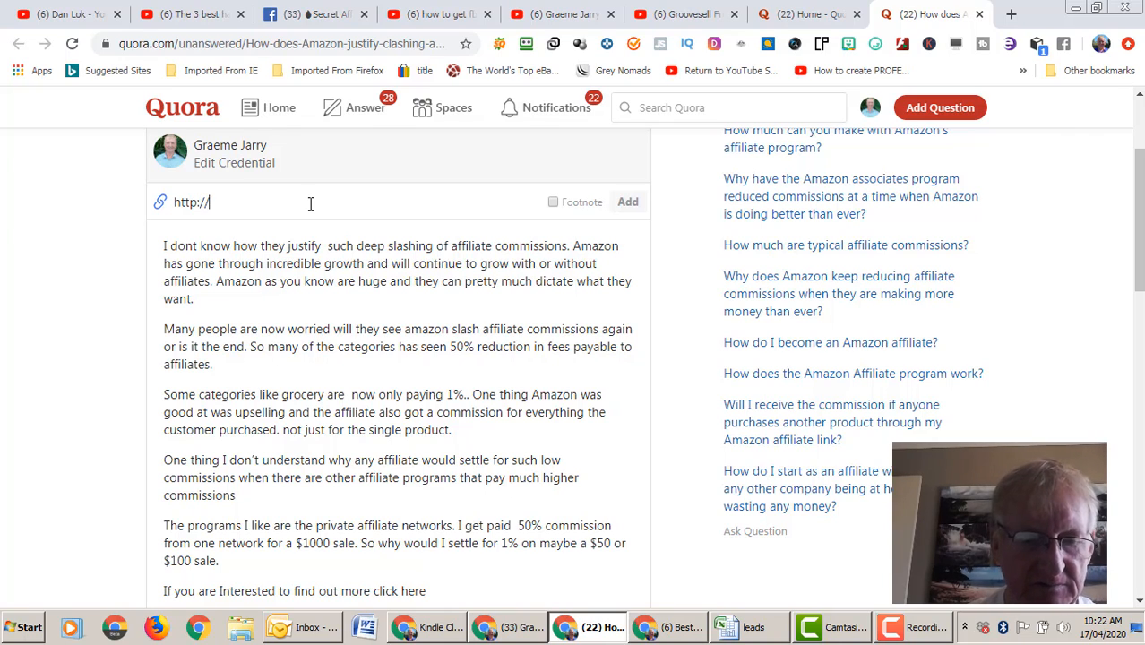
type("www.thefu")
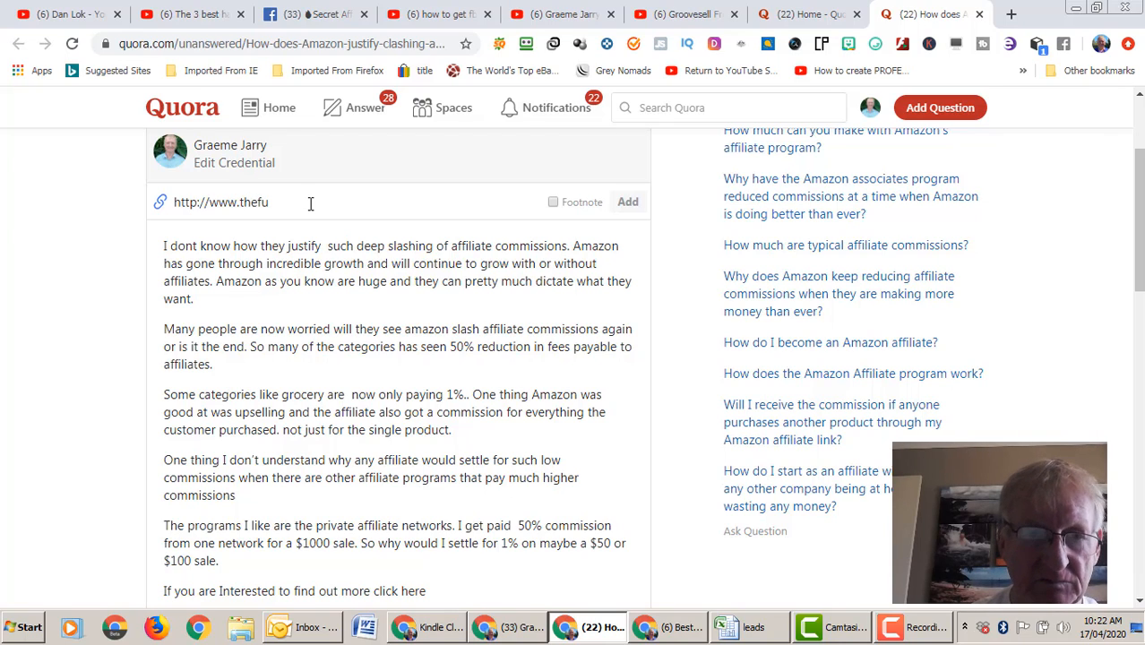
type("tureaffil")
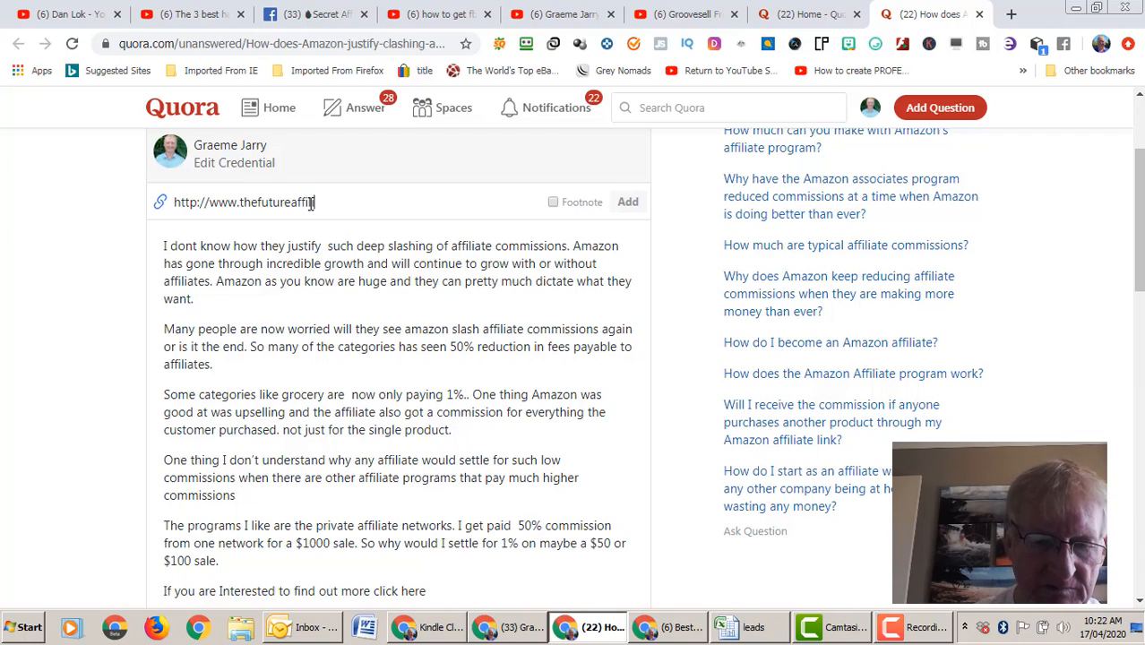
type("iates.com/sams-o")
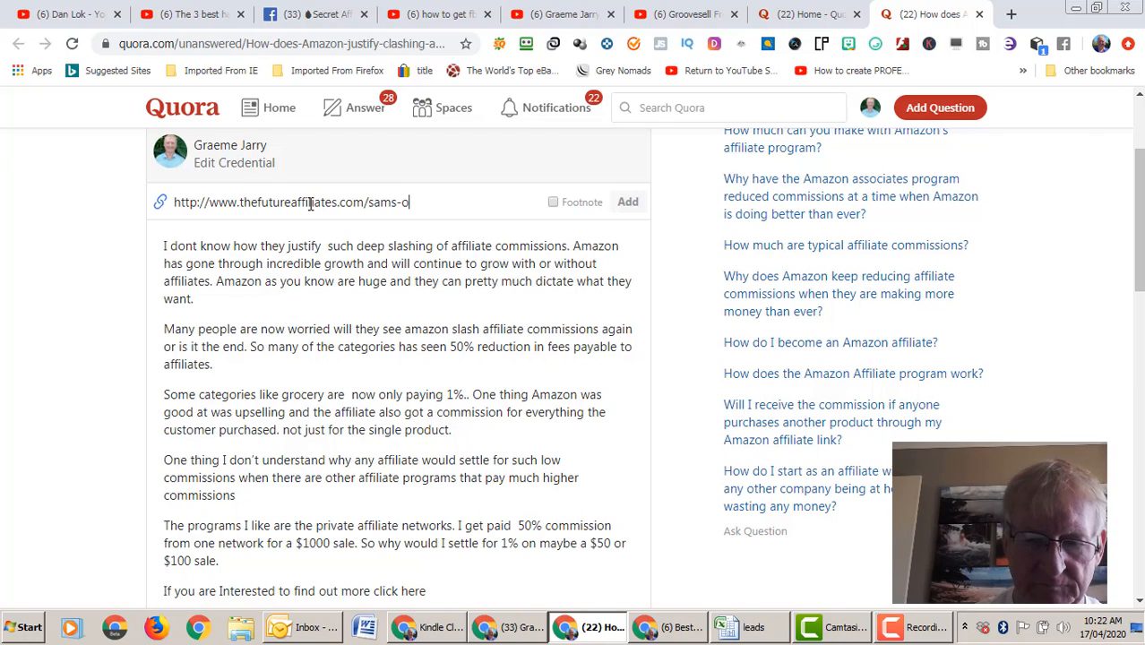
type("ptin")
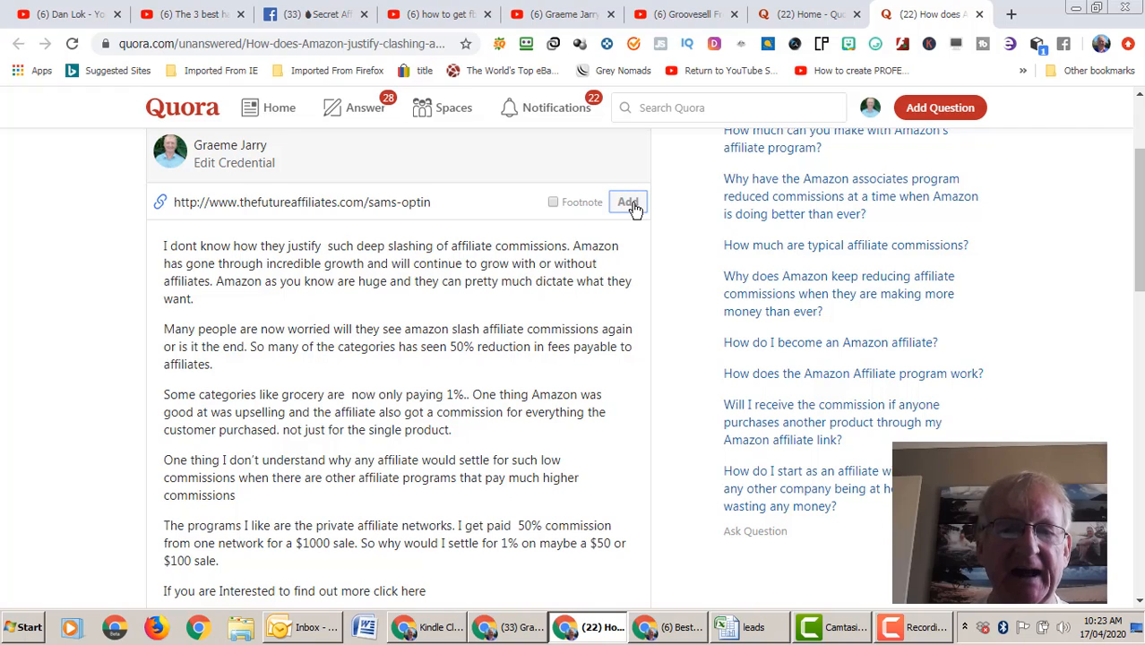
left_click(627, 202)
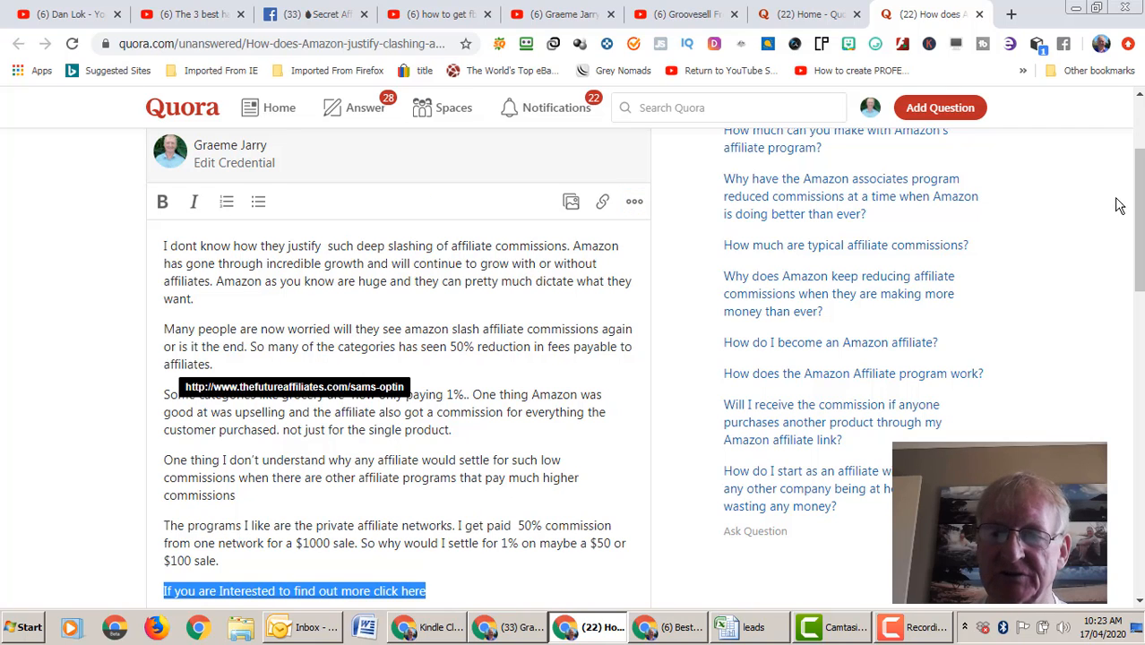
Step: Bold the linked 'click here' closing line and let the draft autosave
scroll("down", 3)
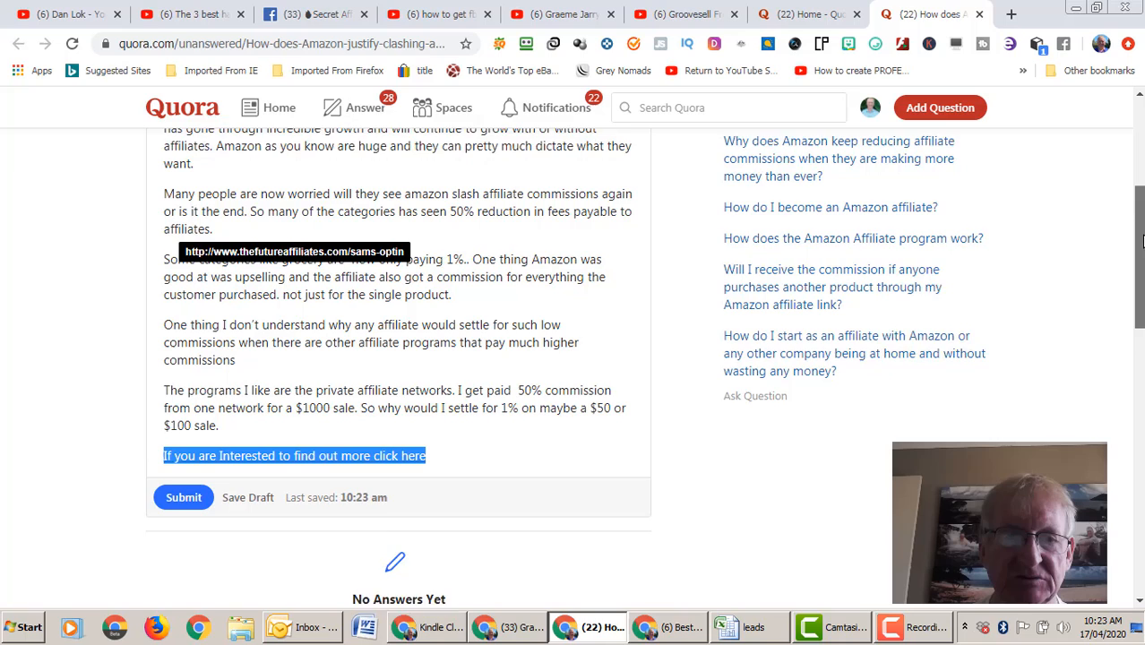
scroll("down", 3)
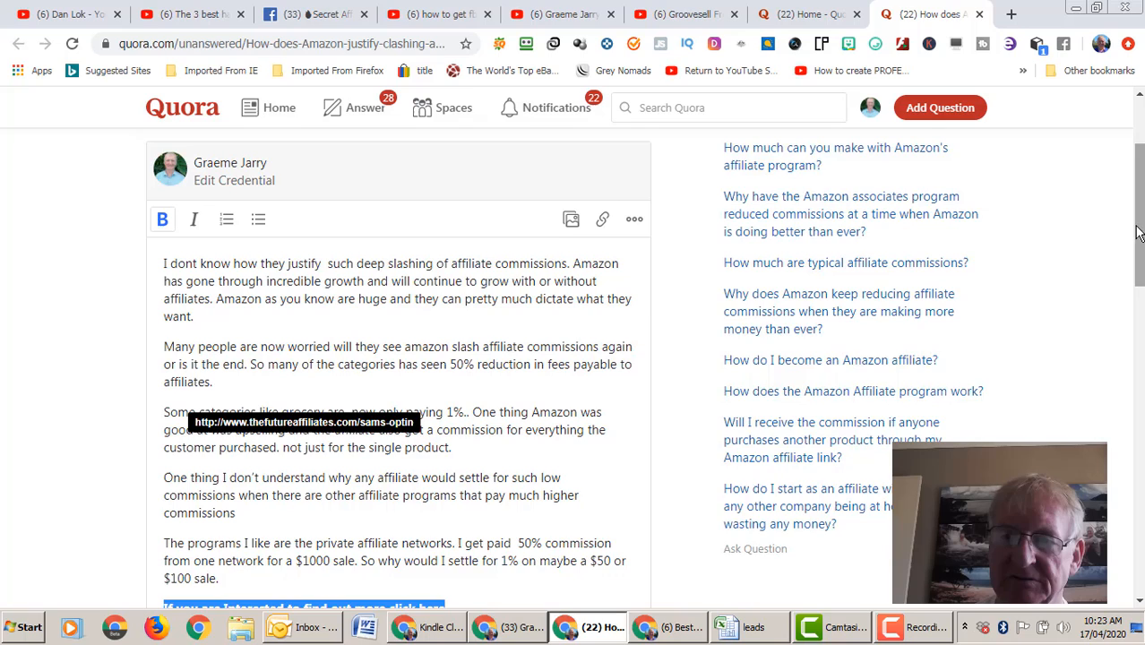
scroll("down", 3)
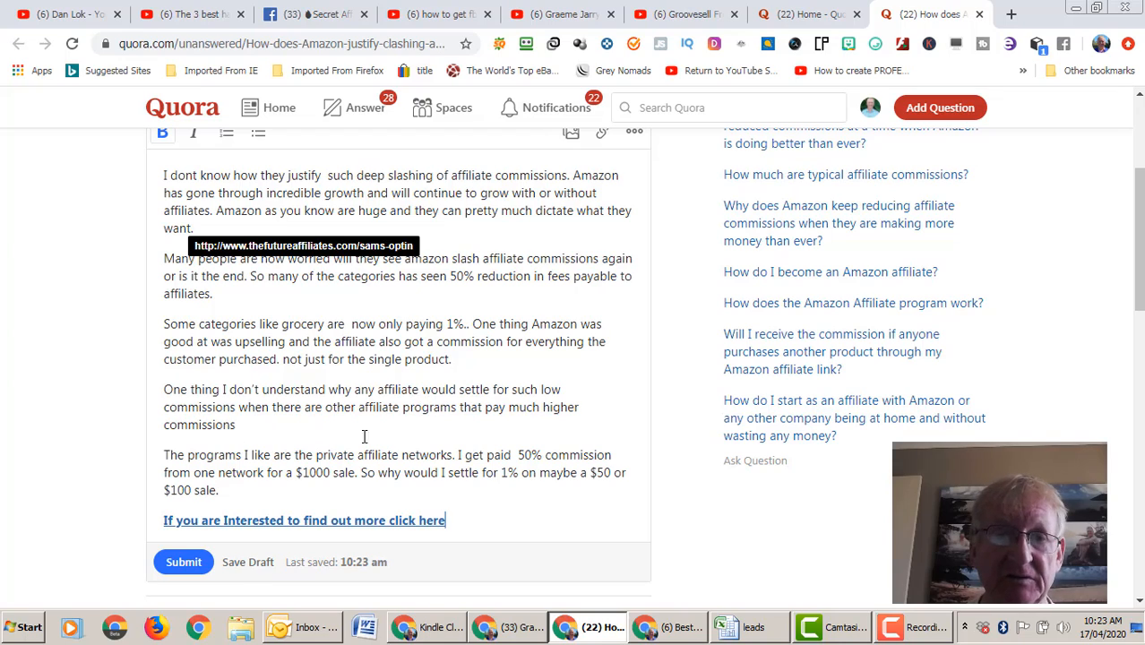
mouse_move(1101, 272)
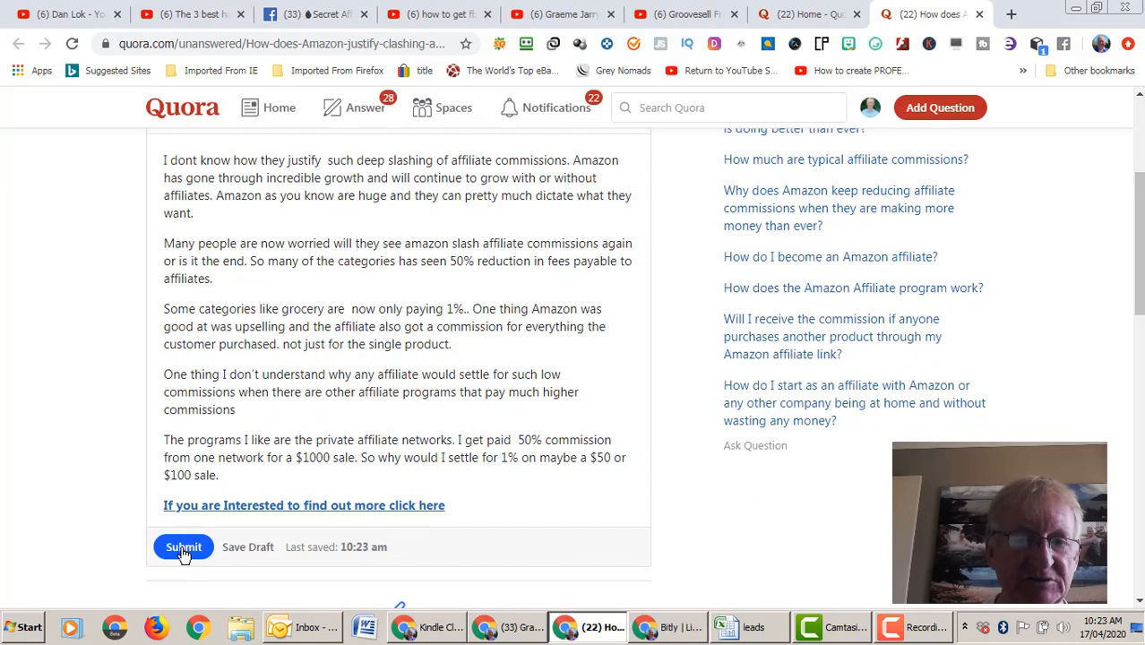
Step: Submit the Amazon commissions answer and go to the Answer section
left_click(184, 546)
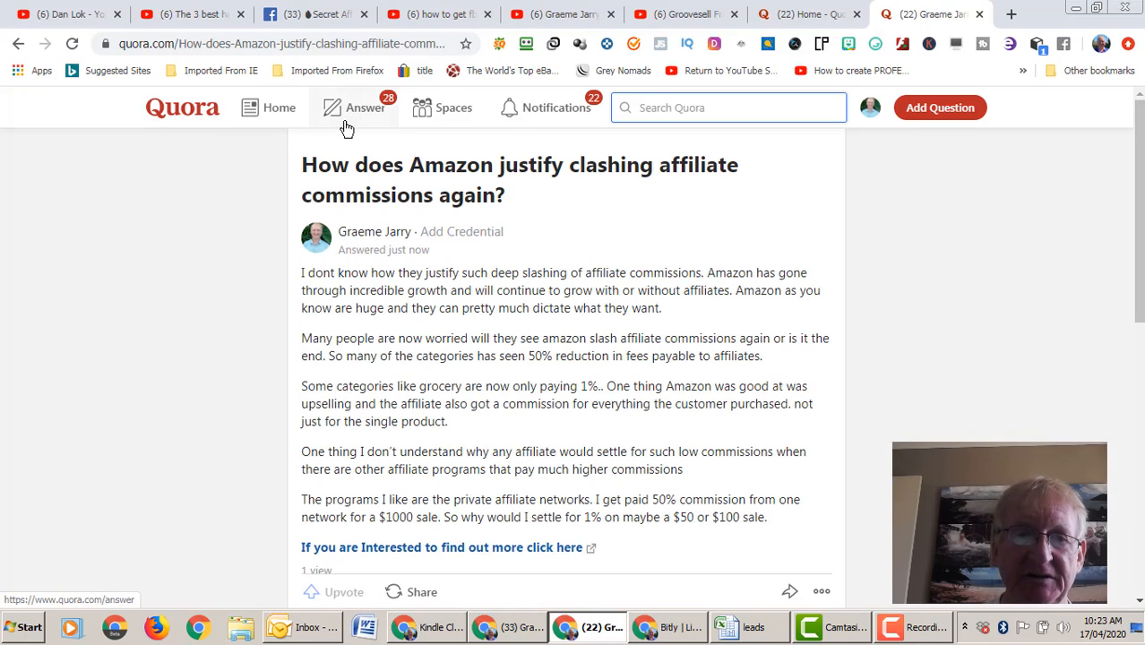
left_click(366, 108)
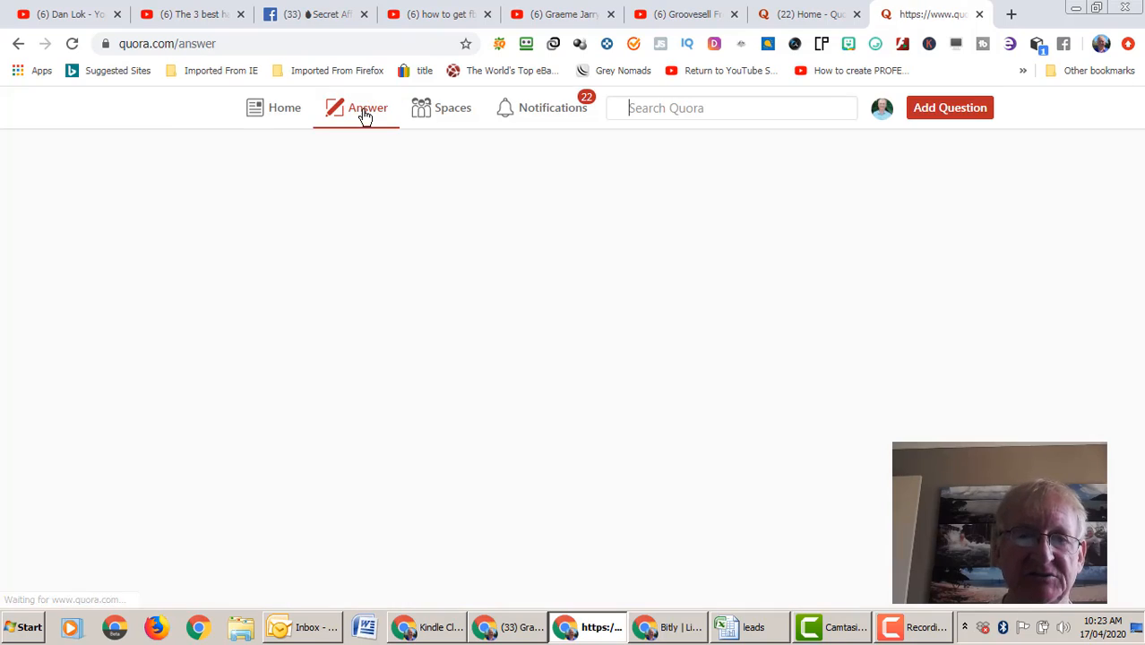
Step: Browse Questions For You, including website owners frustrated with Amazon's new rates
left_click(360, 107)
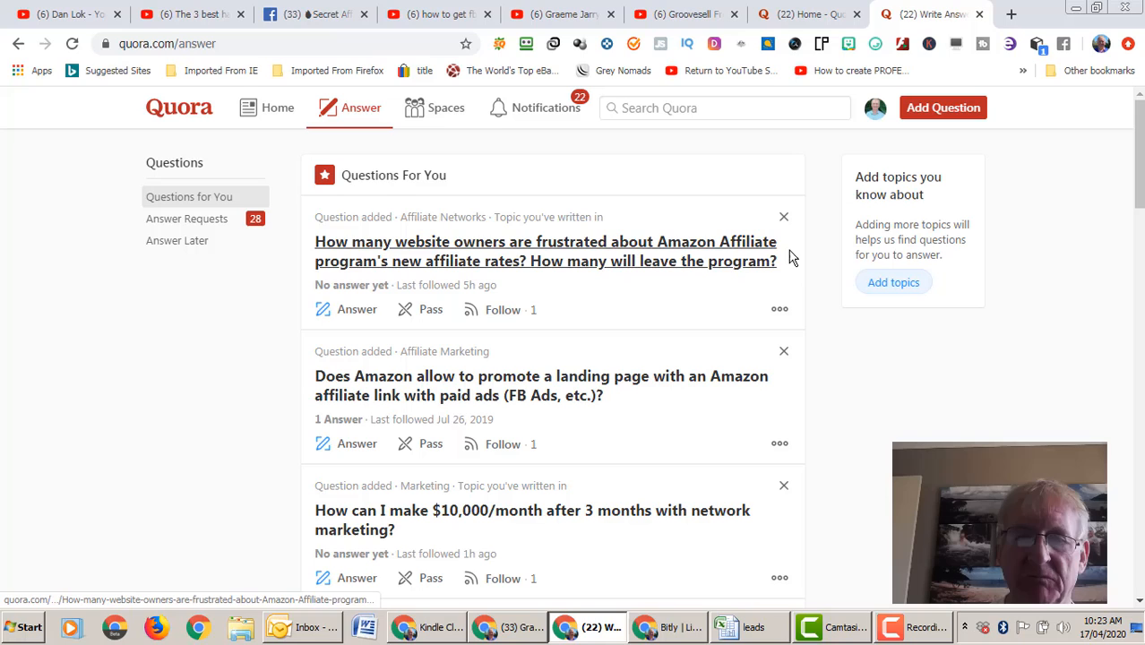
mouse_move(383, 260)
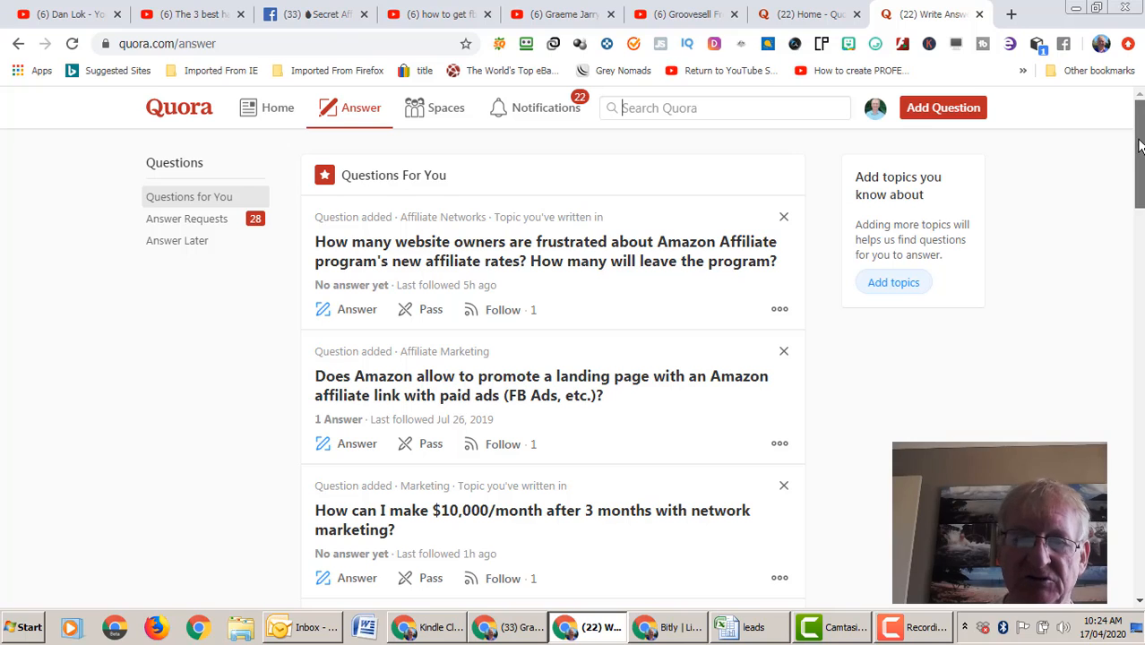
scroll("down", 3)
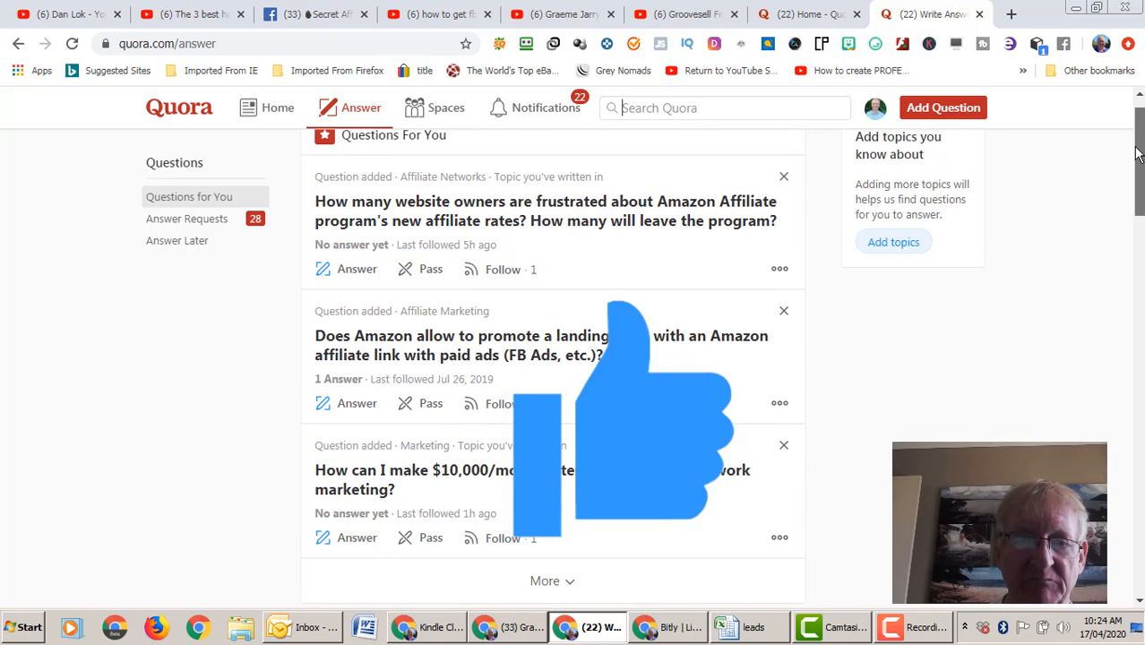
scroll("down", 3)
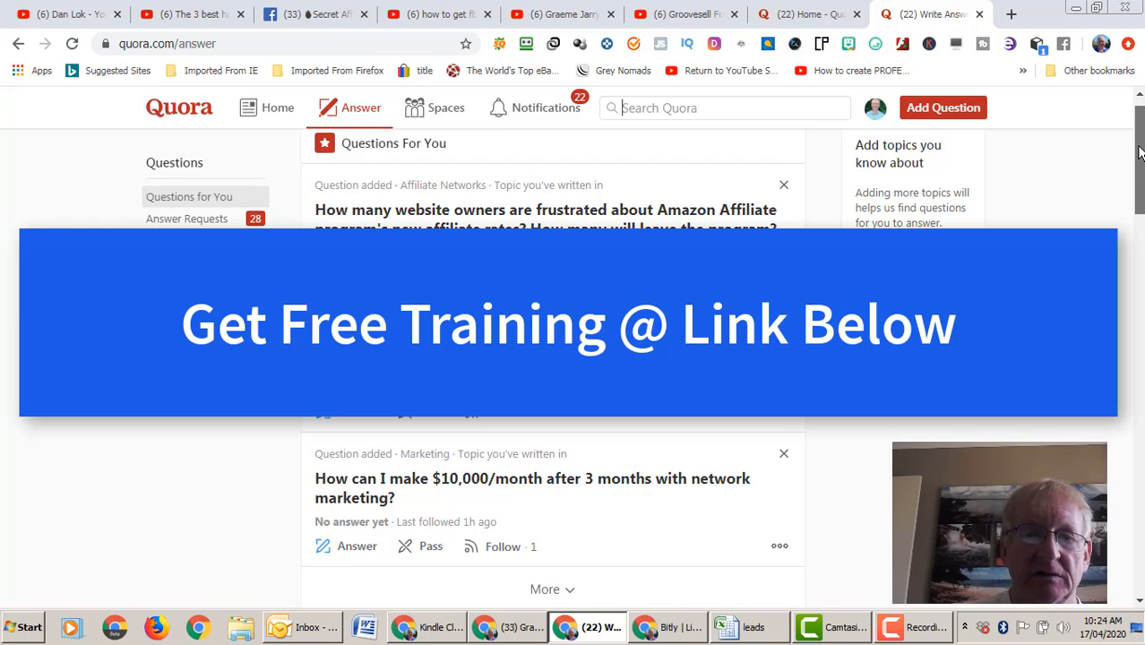
scroll("down", 3)
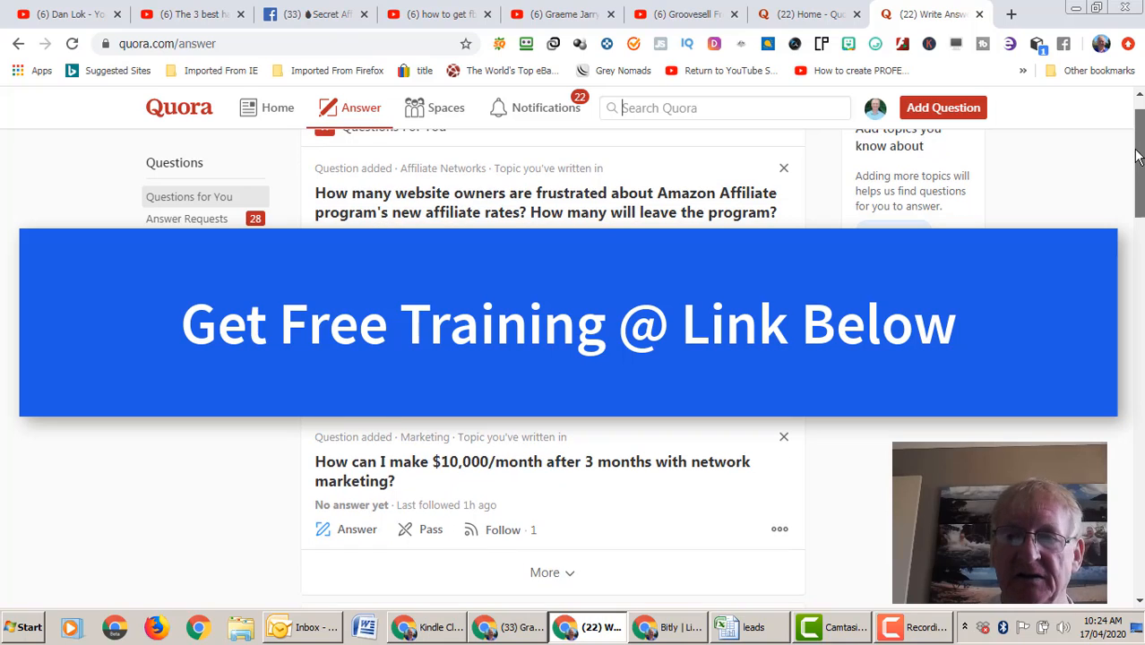